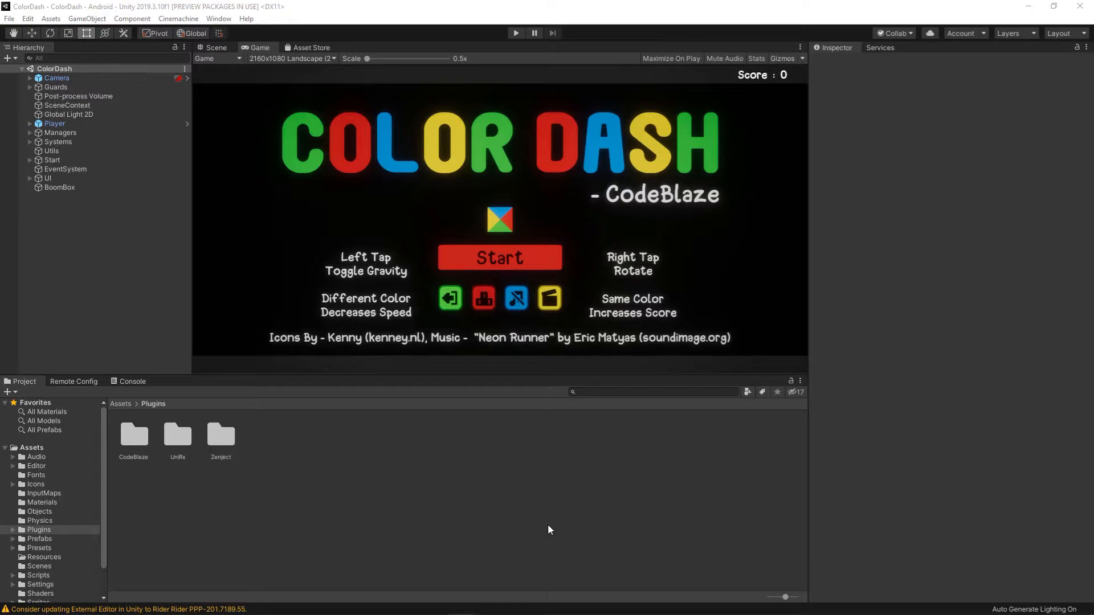
pyautogui.moveTo(498, 65)
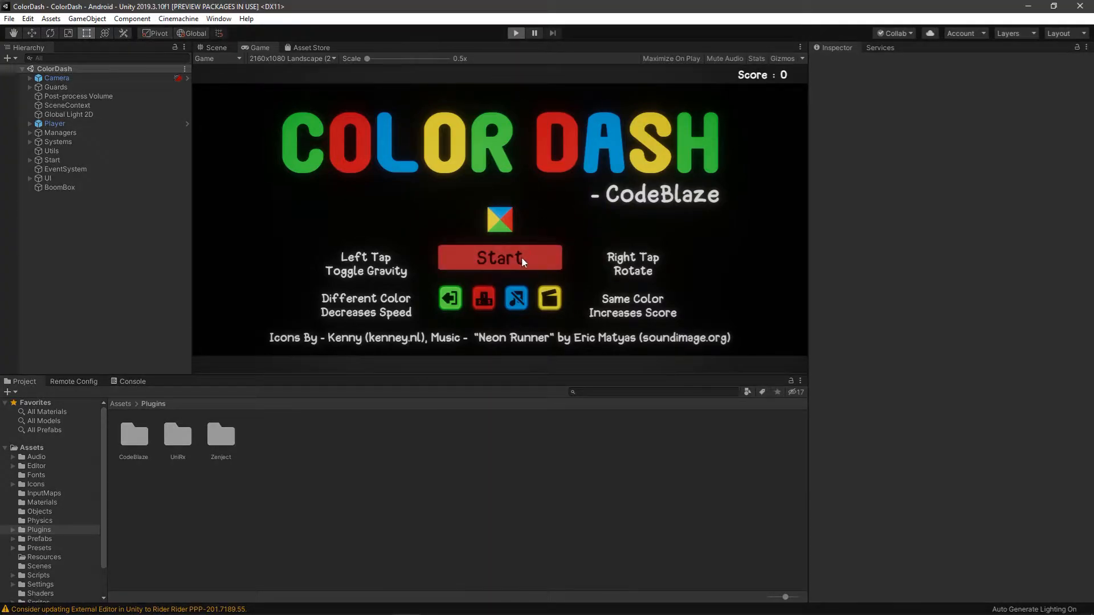
pyautogui.moveTo(488, 129)
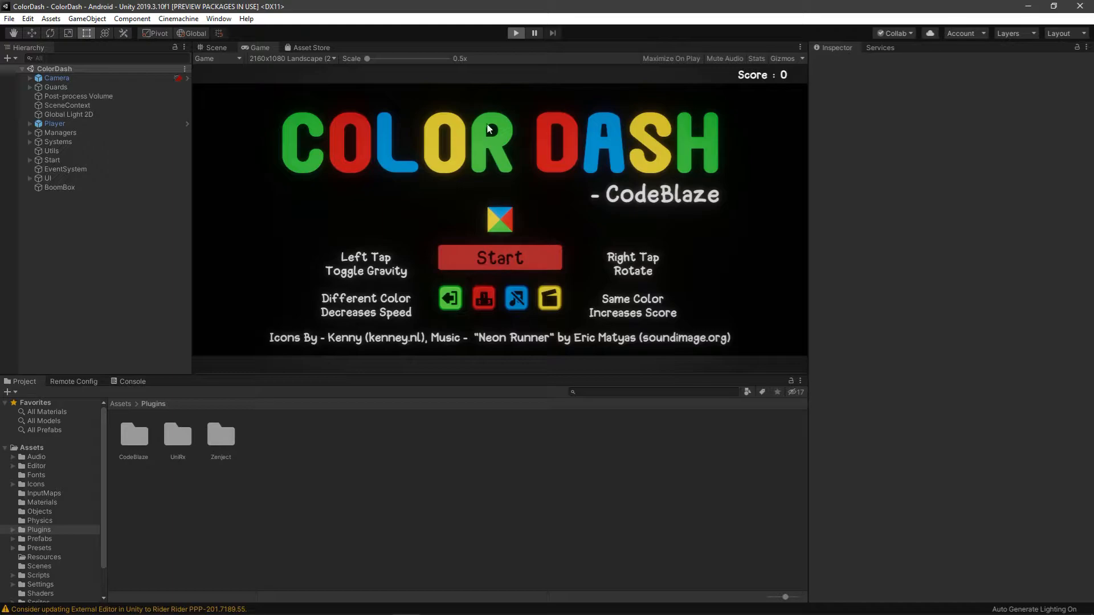
pyautogui.moveTo(725, 65)
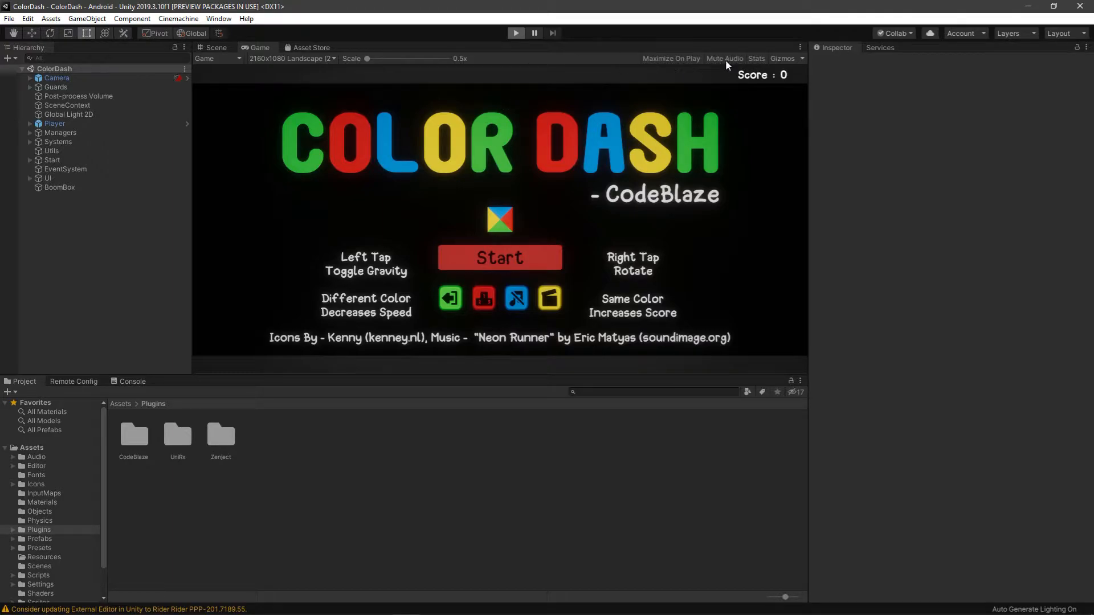
# Run the ColorDash game in play mode, landing on its title screen with score 0
pyautogui.click(516, 33)
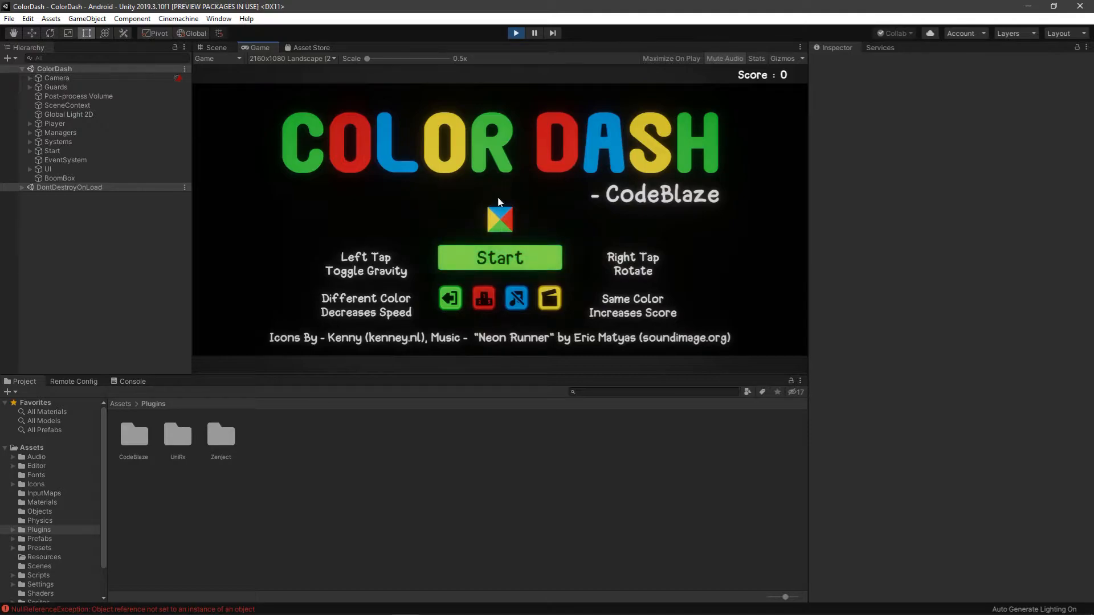
# Show the Console and start a round, surfacing the NullReferenceException and 'manager: 2000' log
pyautogui.click(132, 382)
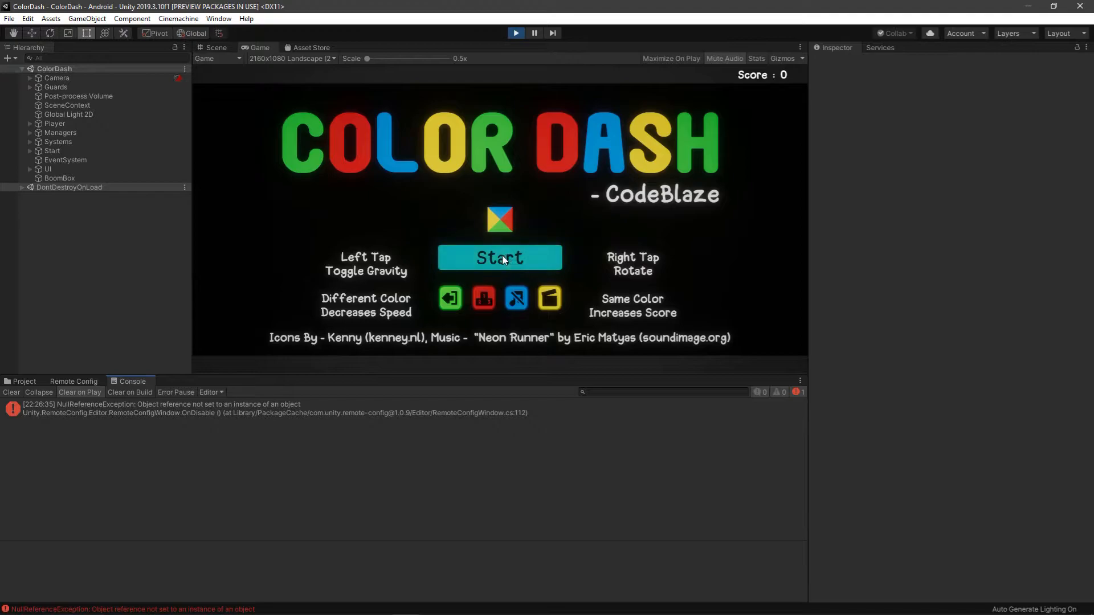
pyautogui.click(500, 258)
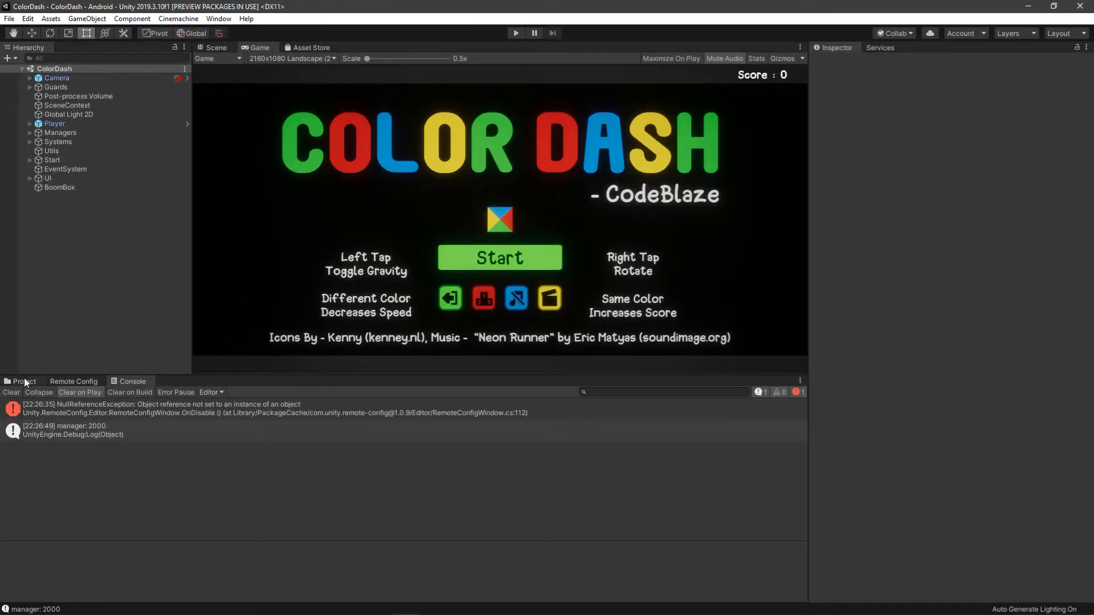
# Browse the project assets into Plugins, revealing CodeBlaze, UniRx and Zenject, down to the Packages list
pyautogui.click(23, 381)
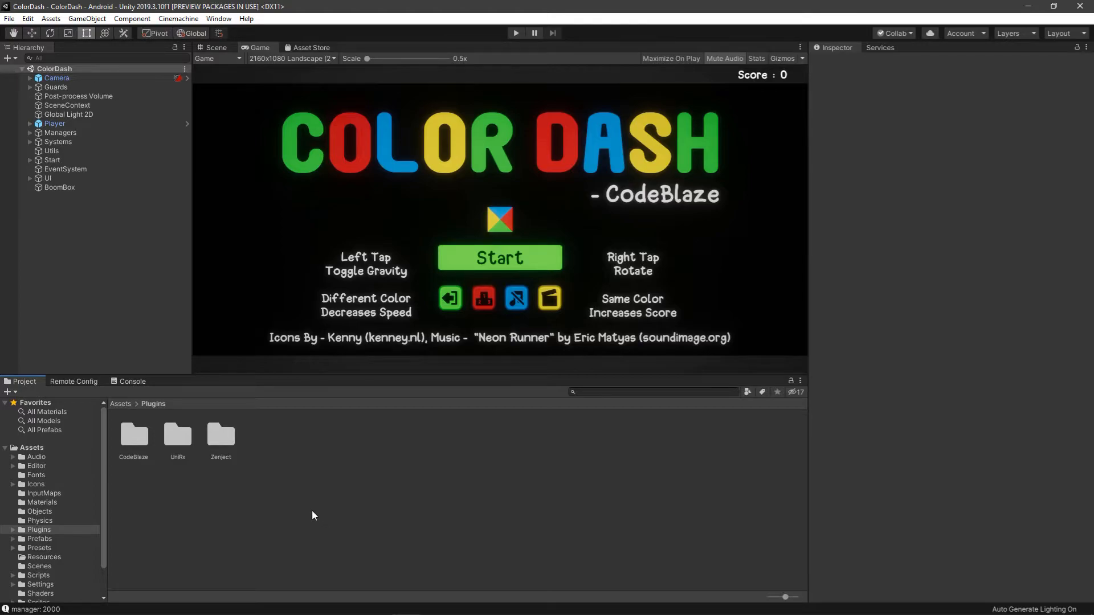
pyautogui.moveTo(202, 512)
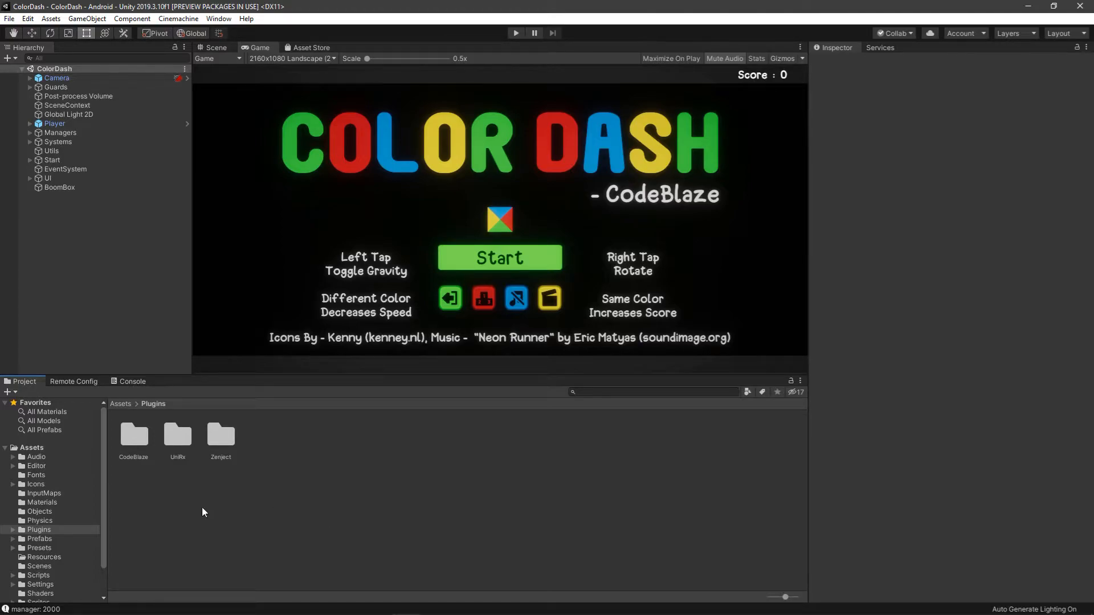
pyautogui.moveTo(5, 534)
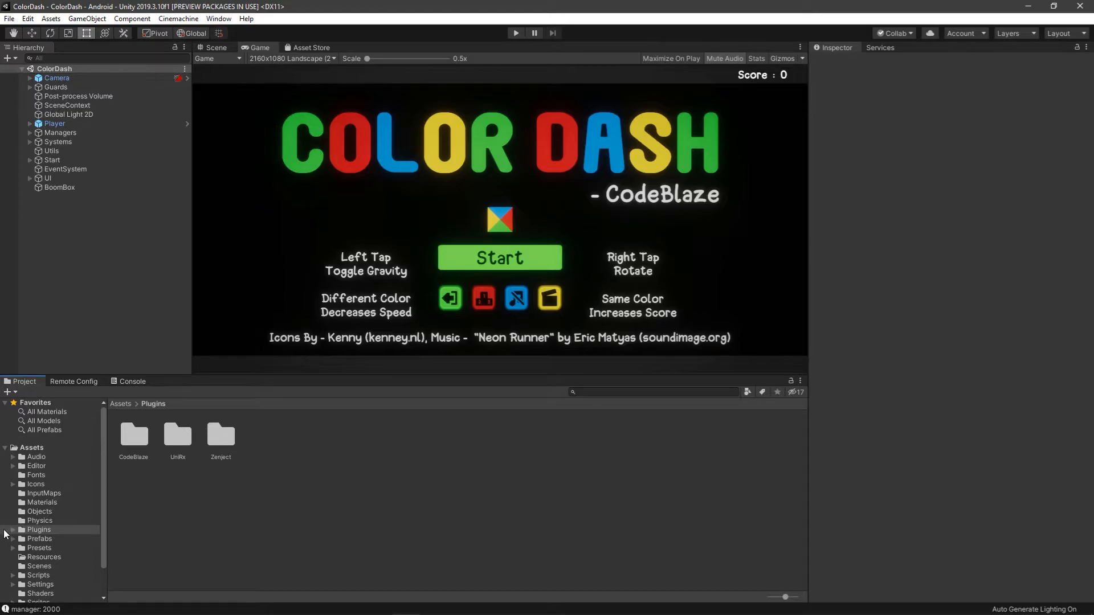
pyautogui.click(6, 529)
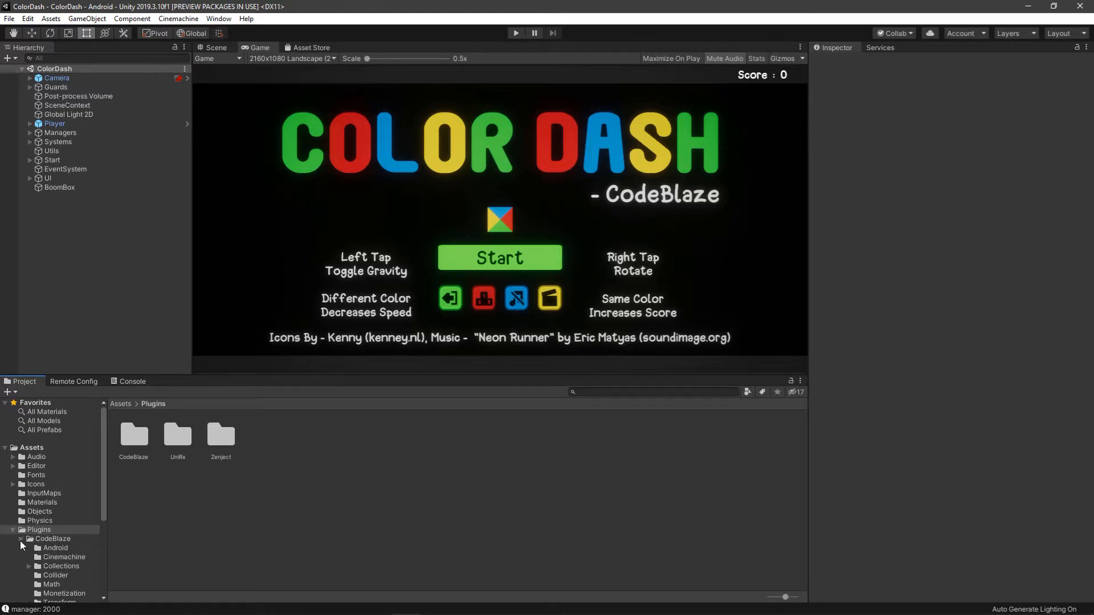
pyautogui.click(21, 530)
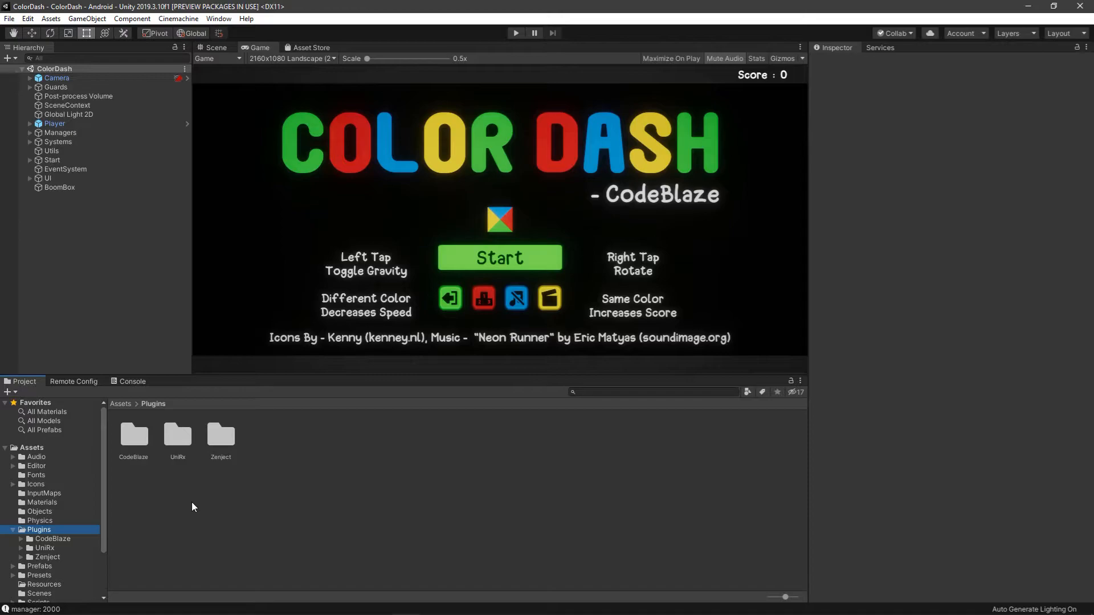
pyautogui.moveTo(186, 504)
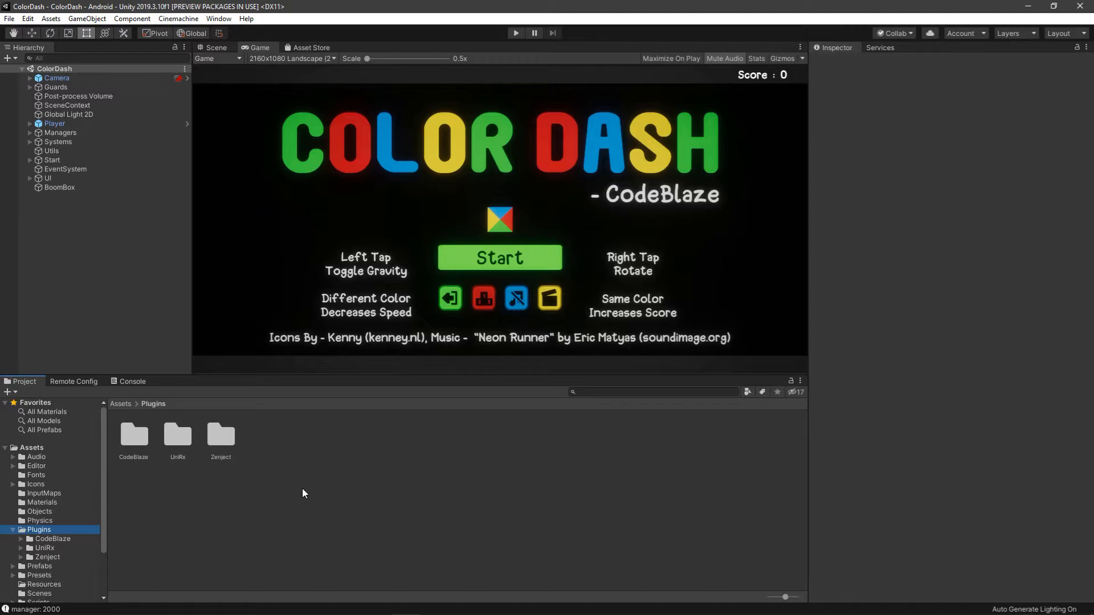
pyautogui.moveTo(89, 498)
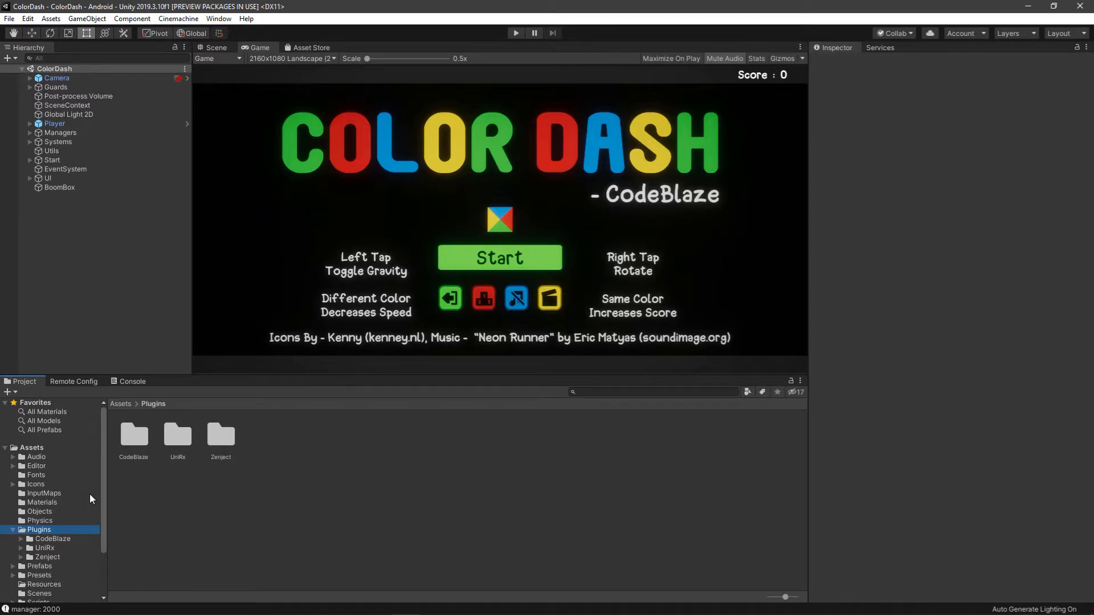
pyautogui.scroll(-3)
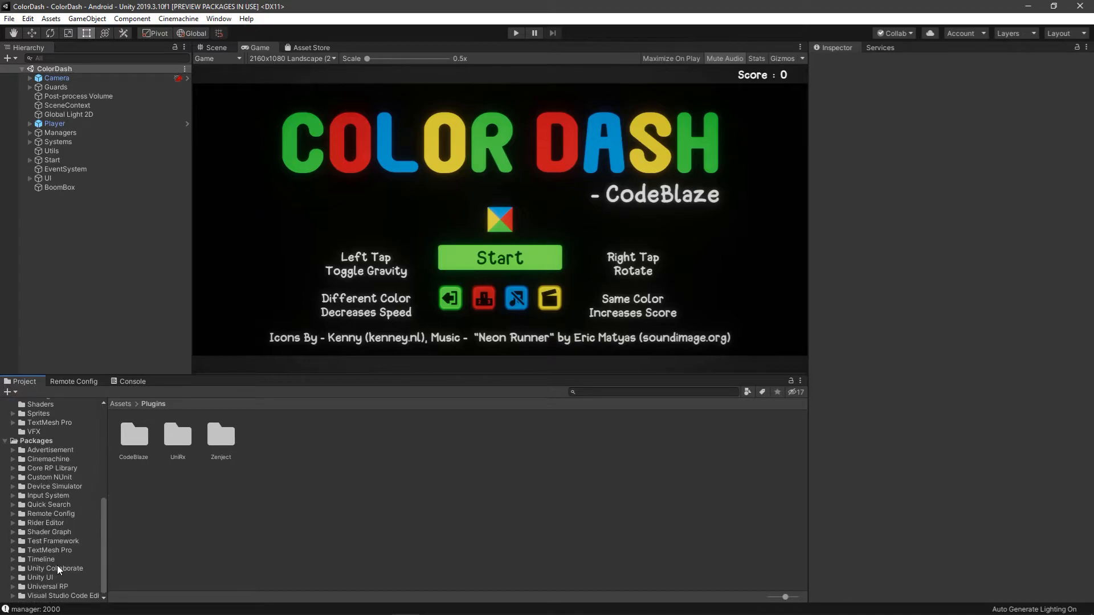
# Browse Packages into Device Simulator, showing its Editor, Tests, TestUtilities folders and package files
pyautogui.click(36, 441)
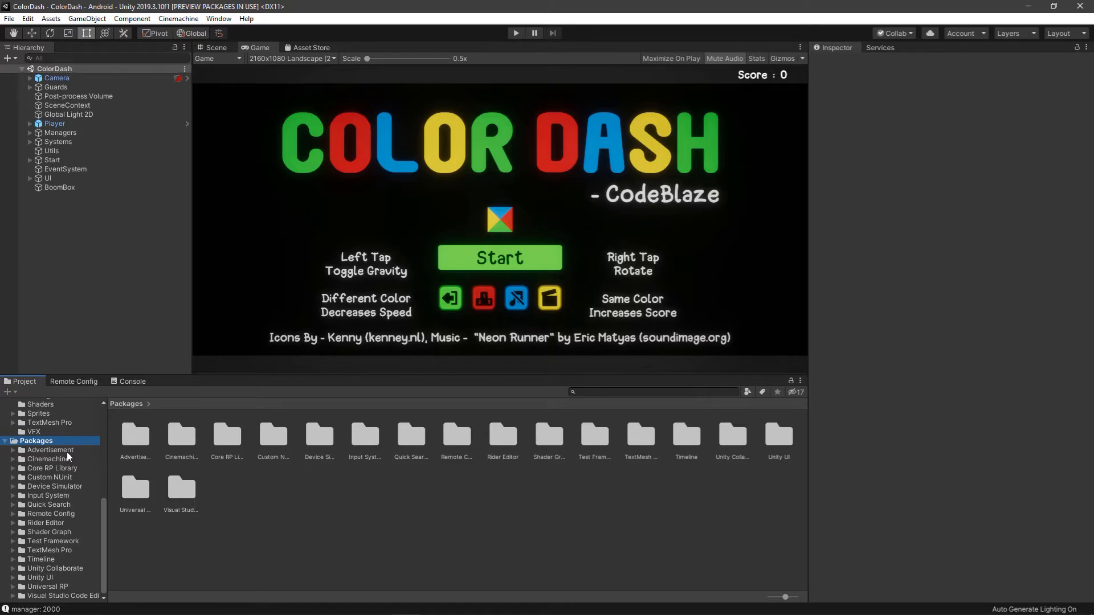
pyautogui.click(54, 486)
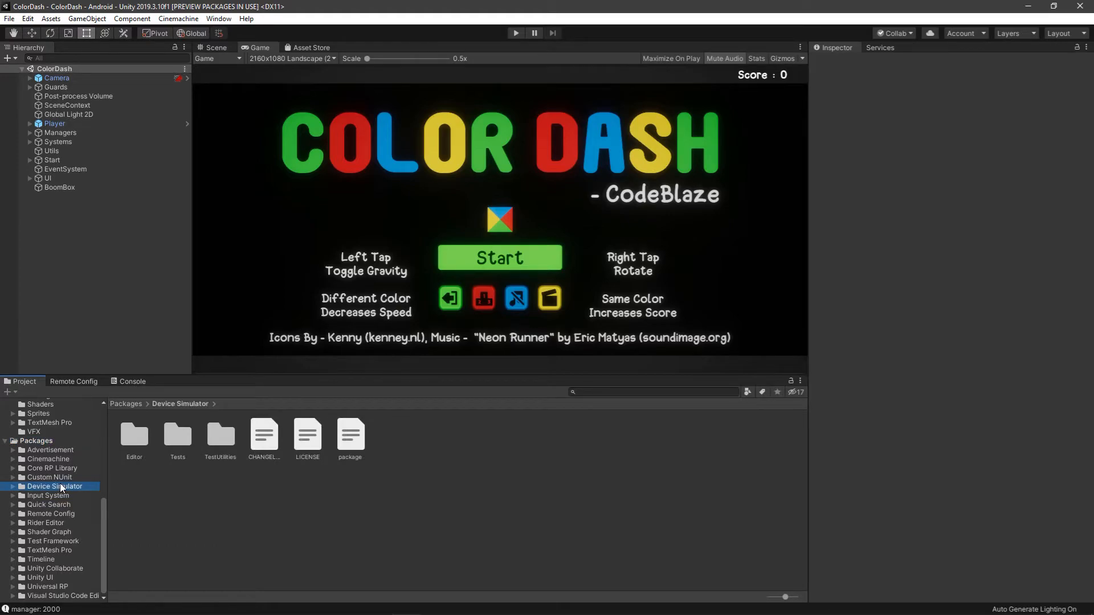
pyautogui.click(239, 58)
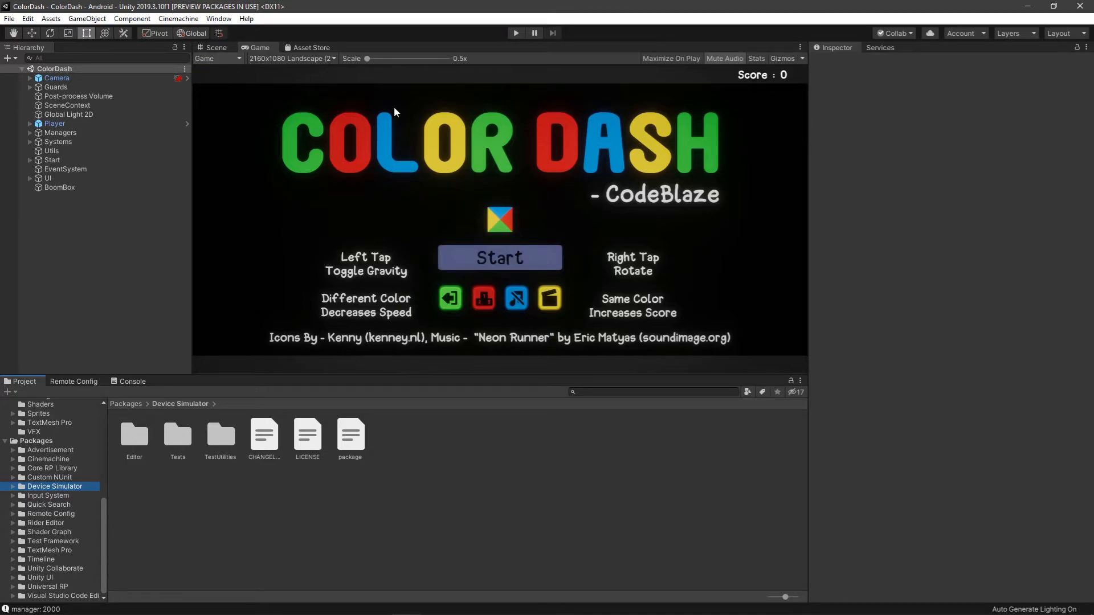
# Preview Color Dash in the Simulator on a OnePlus 6T in landscape
pyautogui.click(323, 48)
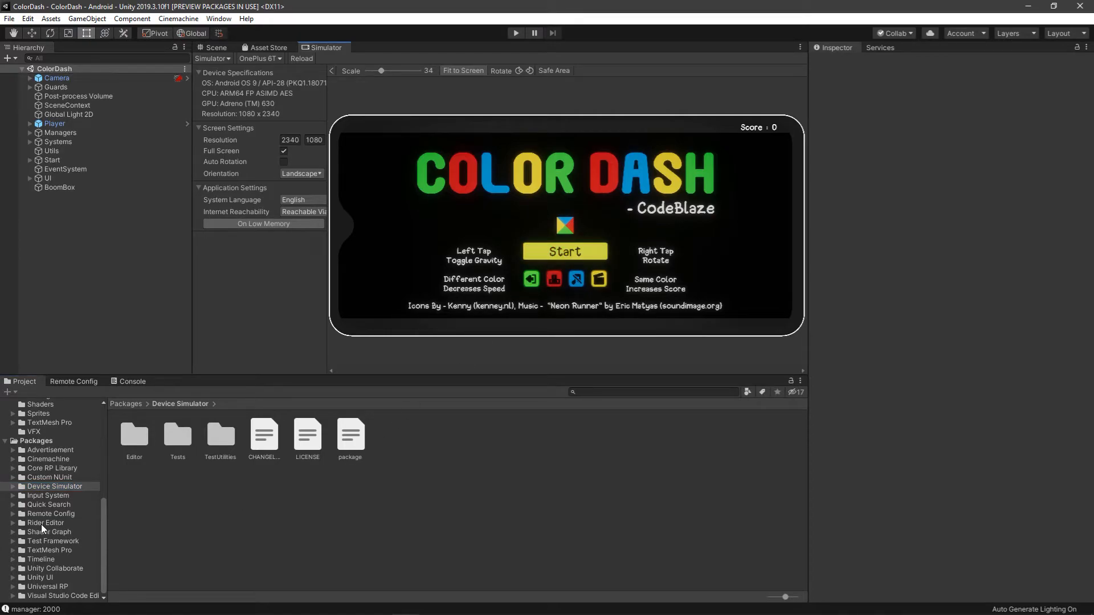
pyautogui.moveTo(94, 465)
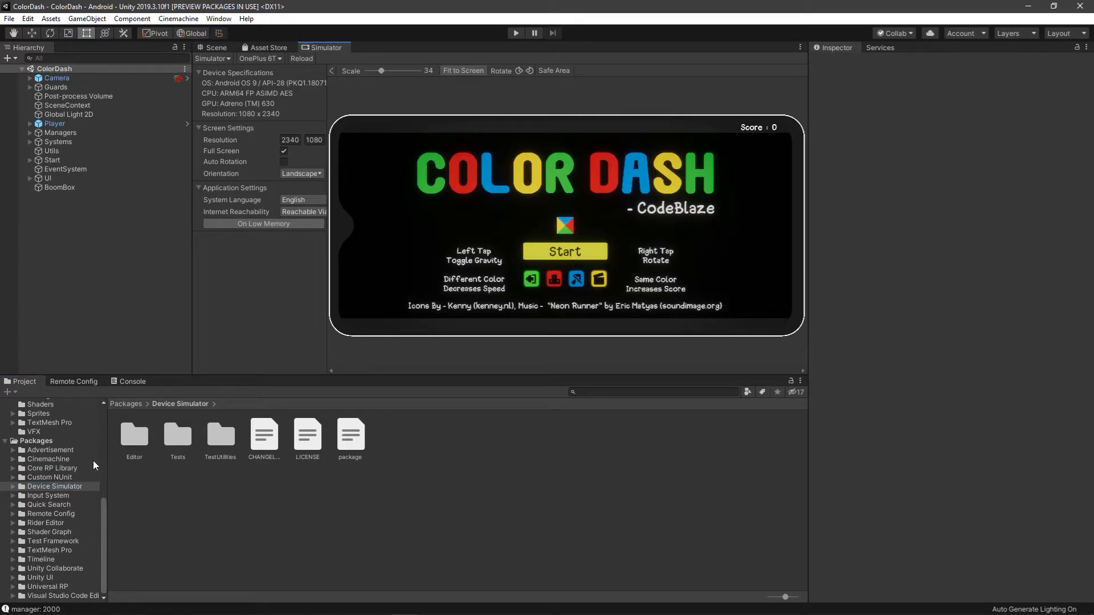
pyautogui.moveTo(79, 516)
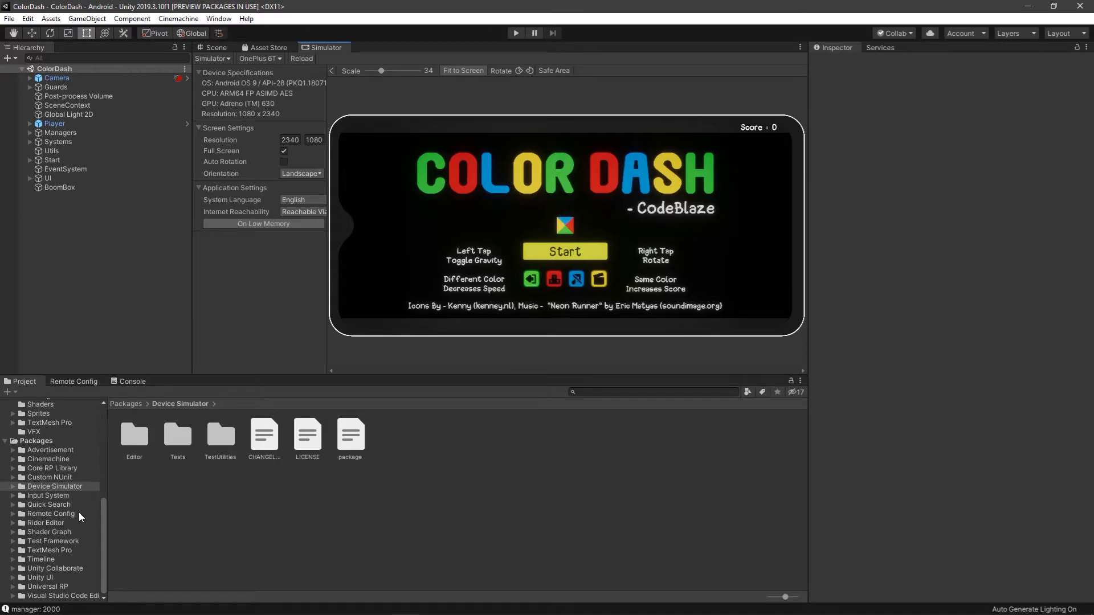
pyautogui.moveTo(79, 521)
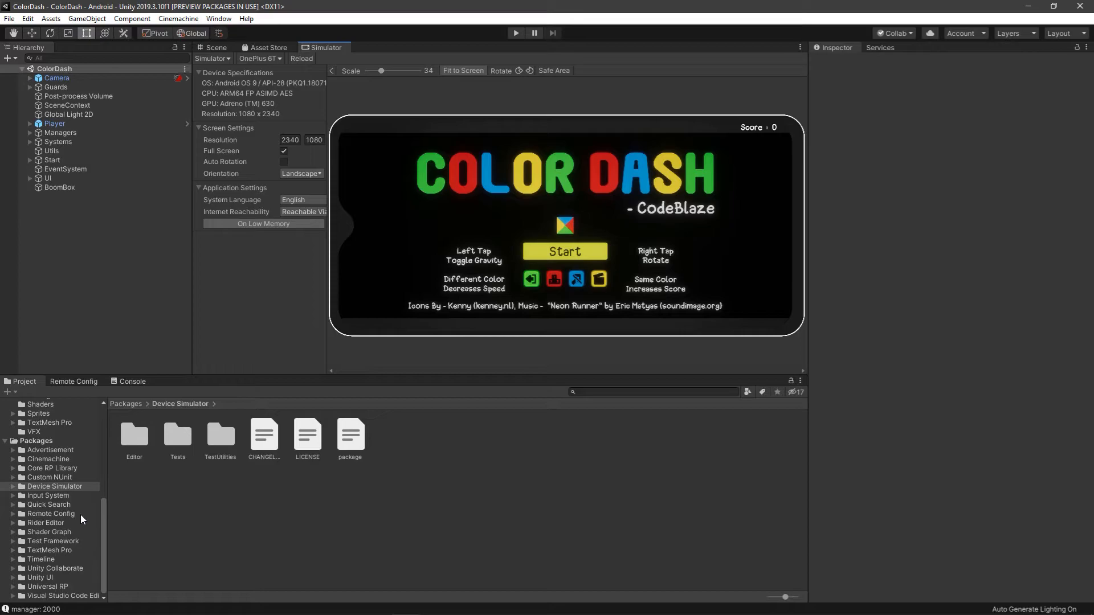
pyautogui.moveTo(79, 535)
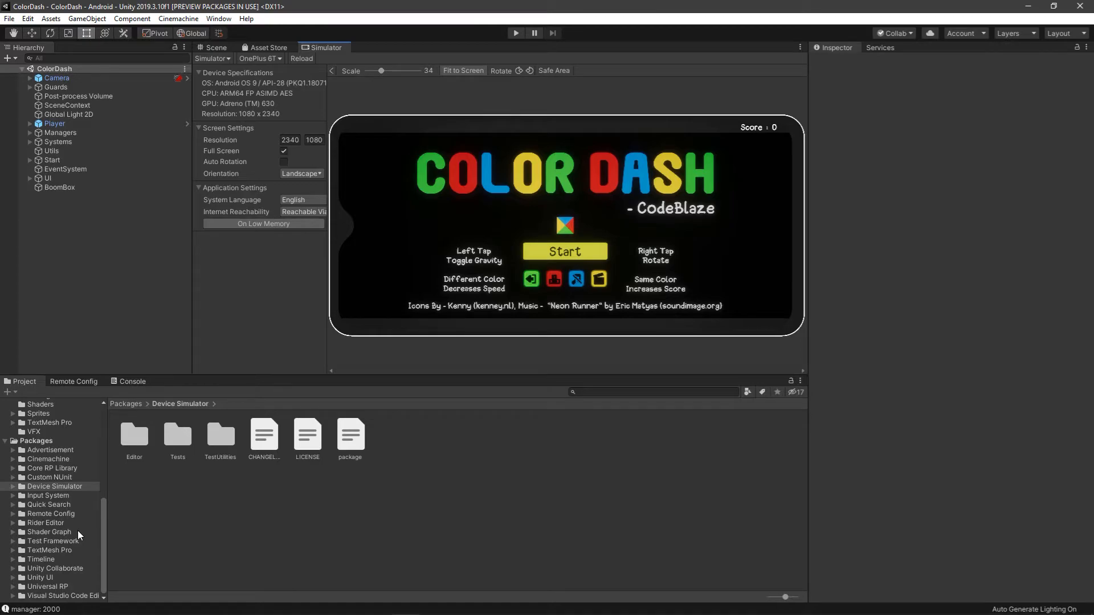
pyautogui.moveTo(591, 580)
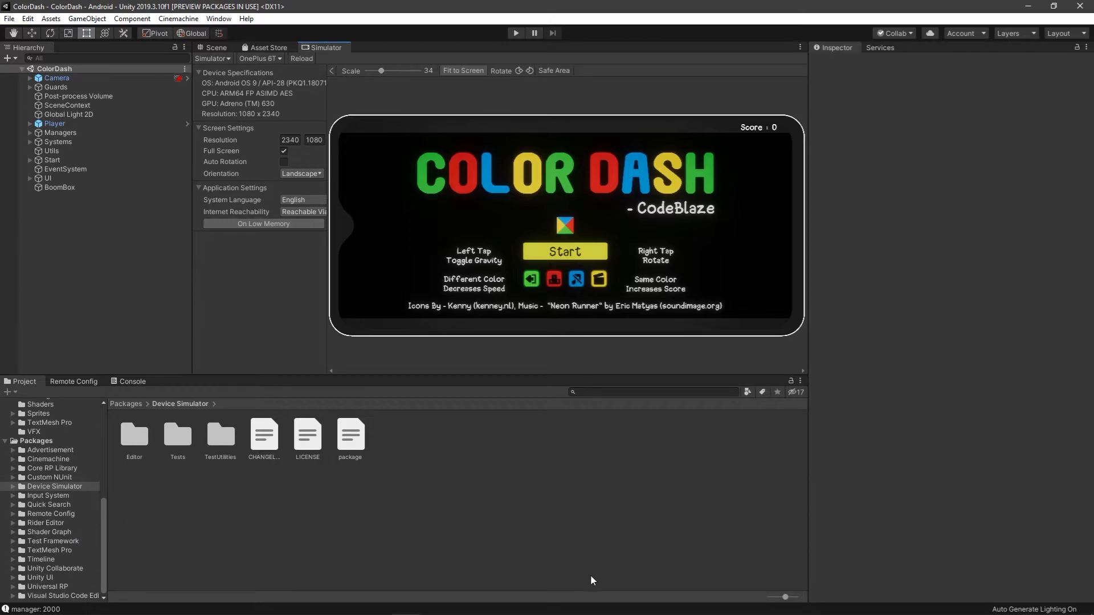
# Switch to Rider and tidy the solution tree, alternating between the CodeBlaze and ColorDash projects
pyautogui.click(432, 604)
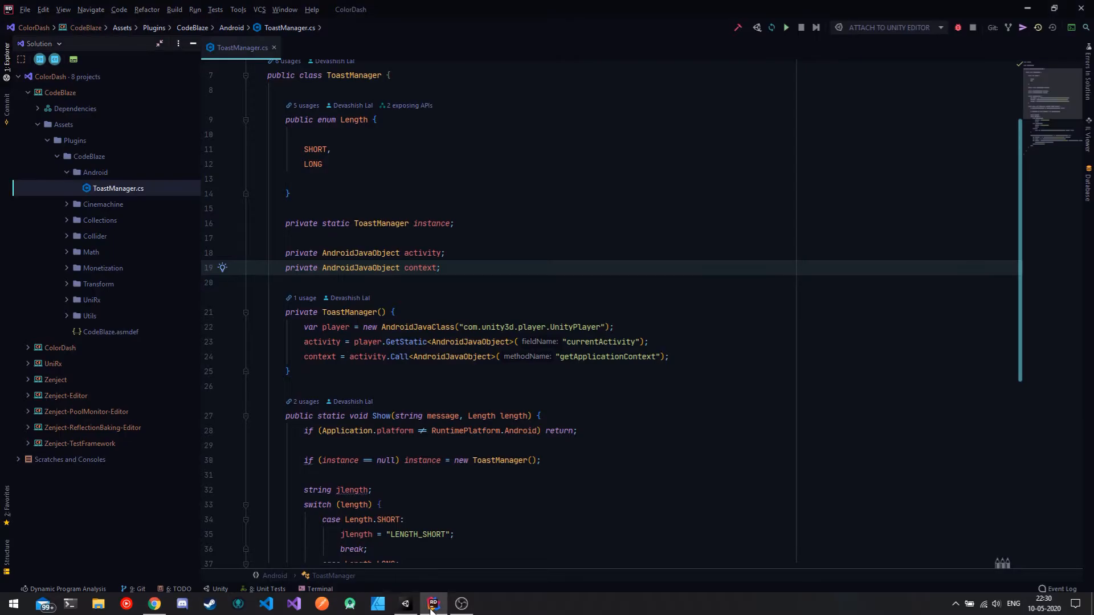
pyautogui.click(38, 92)
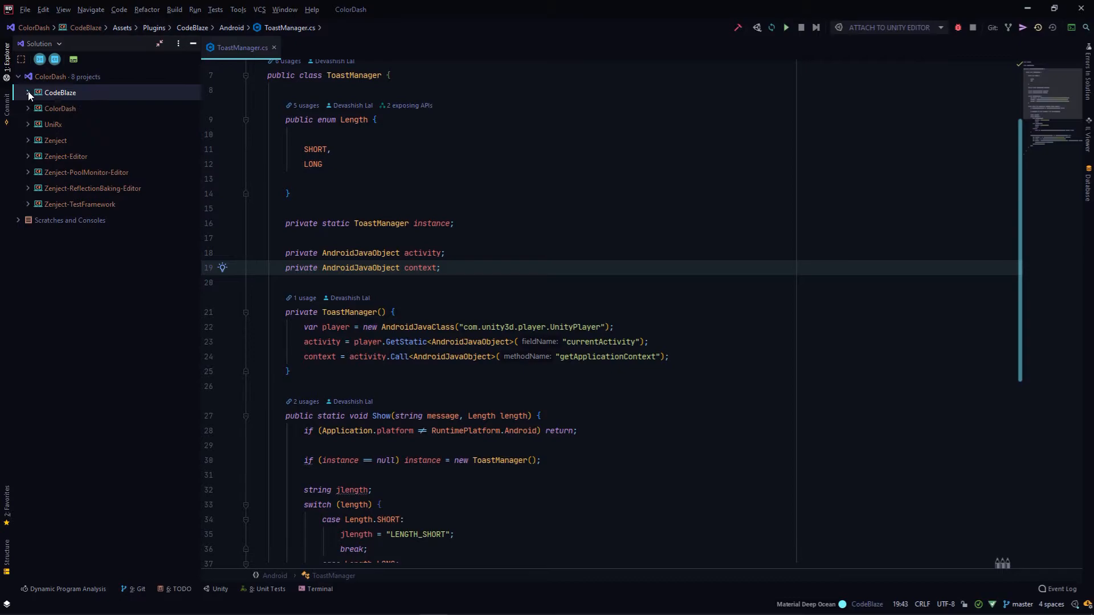
pyautogui.click(59, 108)
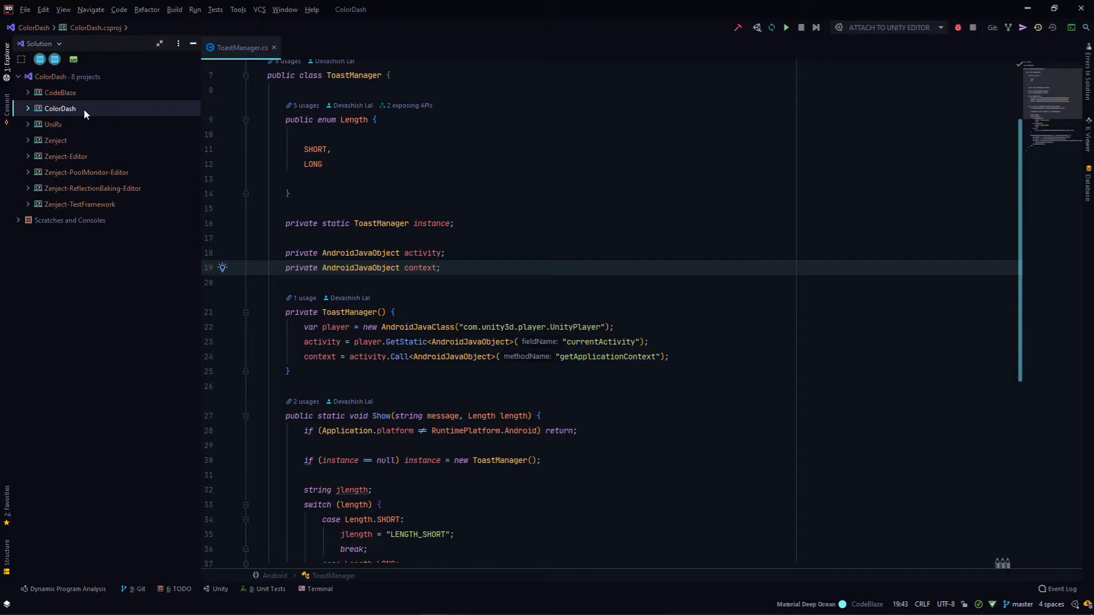
pyautogui.moveTo(28, 113)
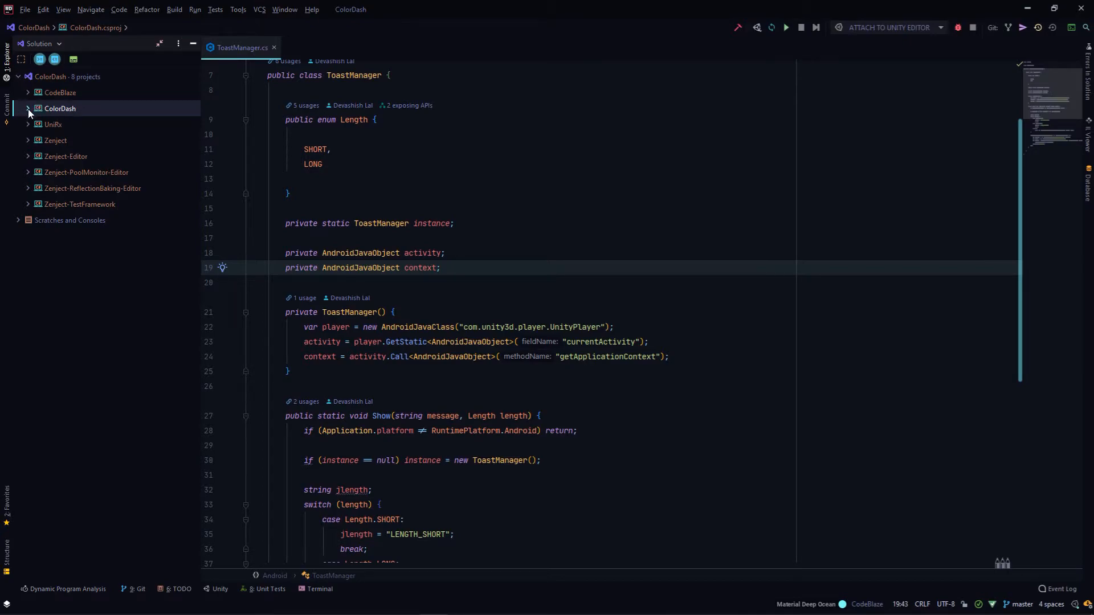
pyautogui.click(28, 108)
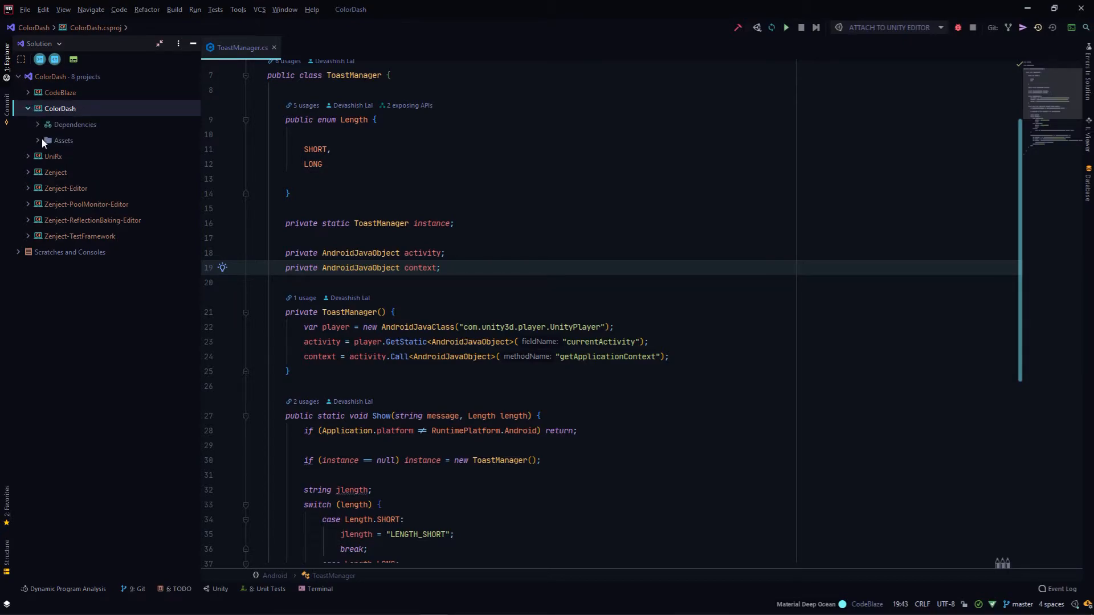
pyautogui.click(37, 140)
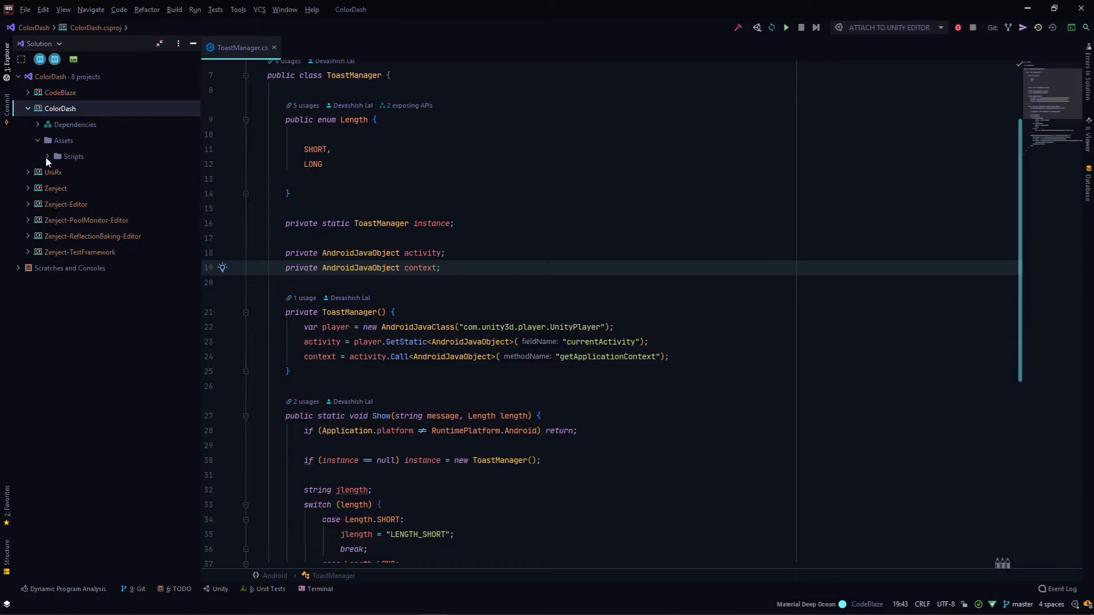
pyautogui.moveTo(23, 118)
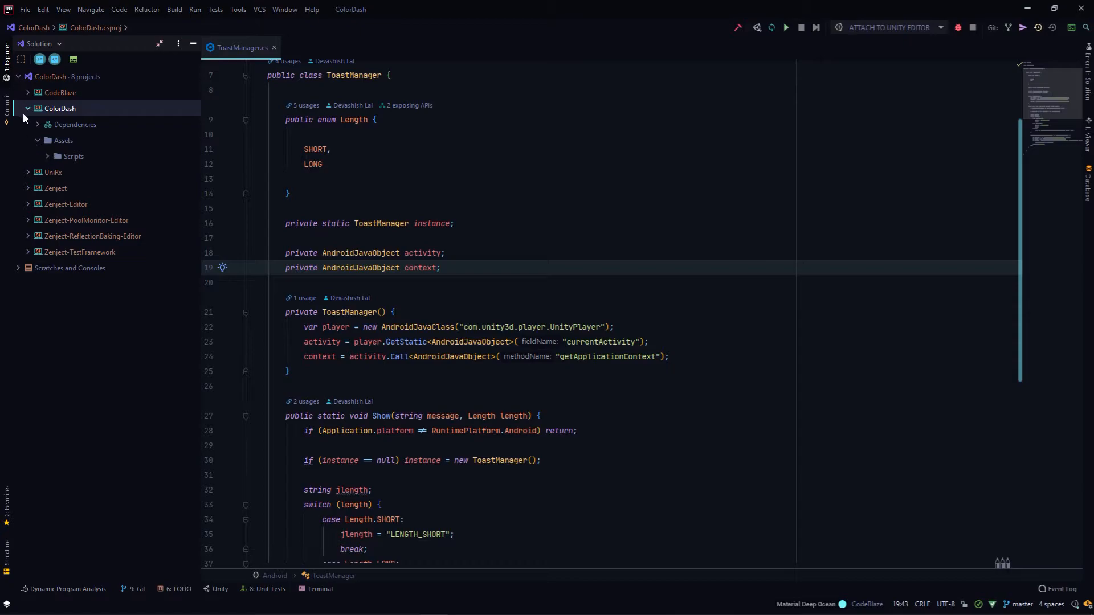
pyautogui.click(24, 108)
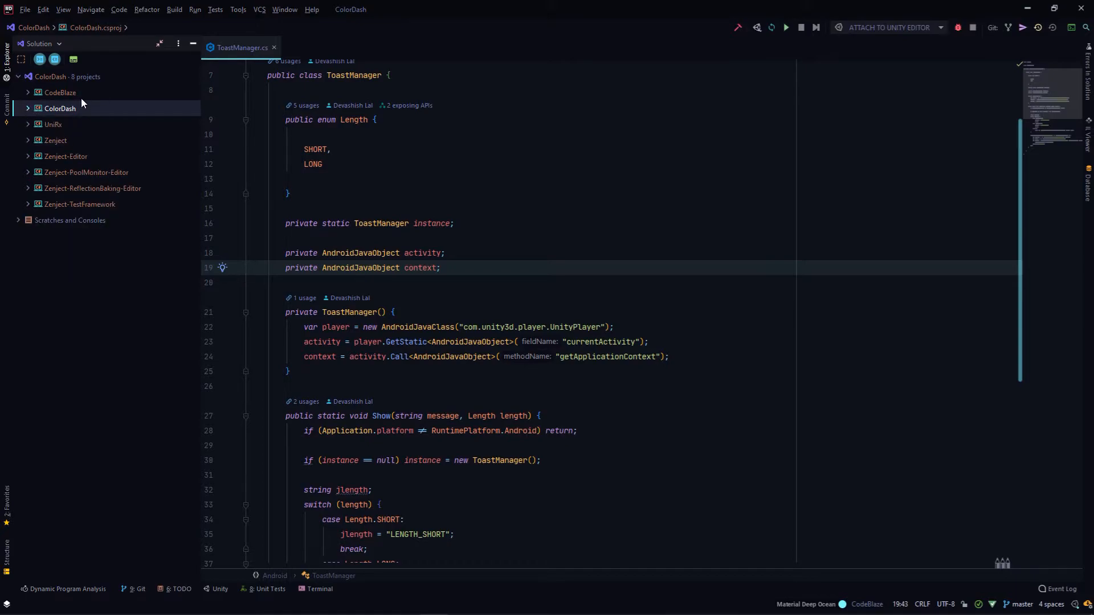
pyautogui.click(59, 92)
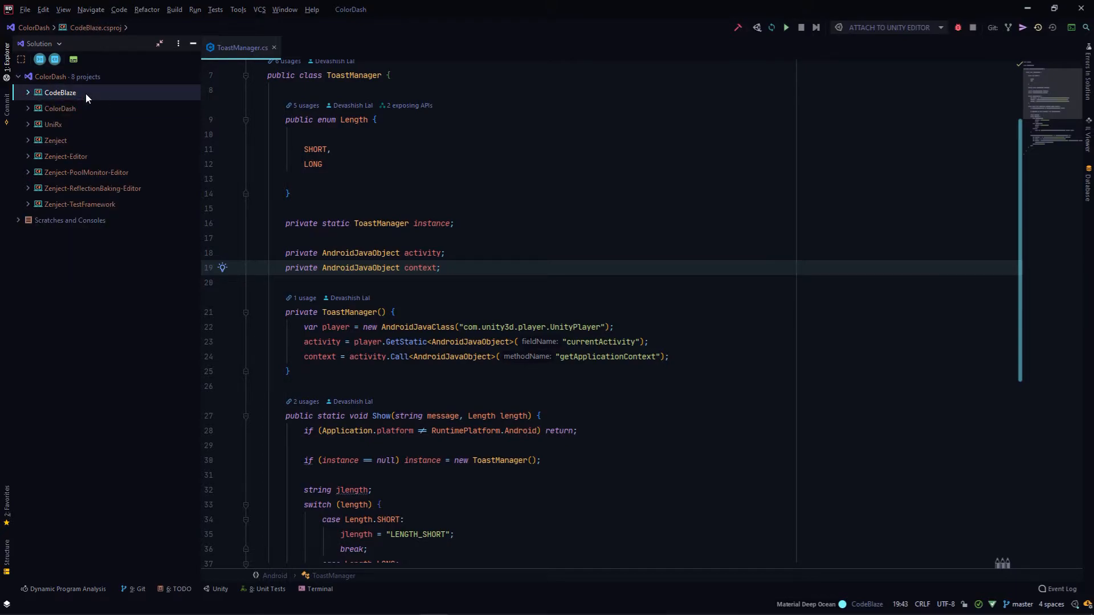
pyautogui.moveTo(33, 119)
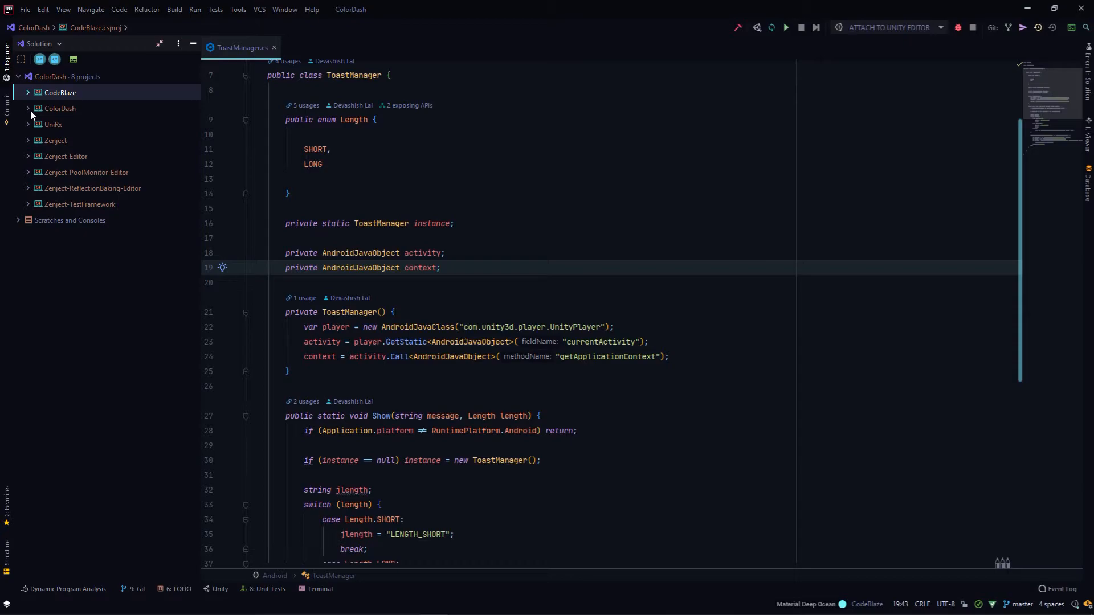
# Expand CodeBlaze's plugin folders and ColorDash's Scripts folders, then close ToastManager.cs
pyautogui.click(27, 108)
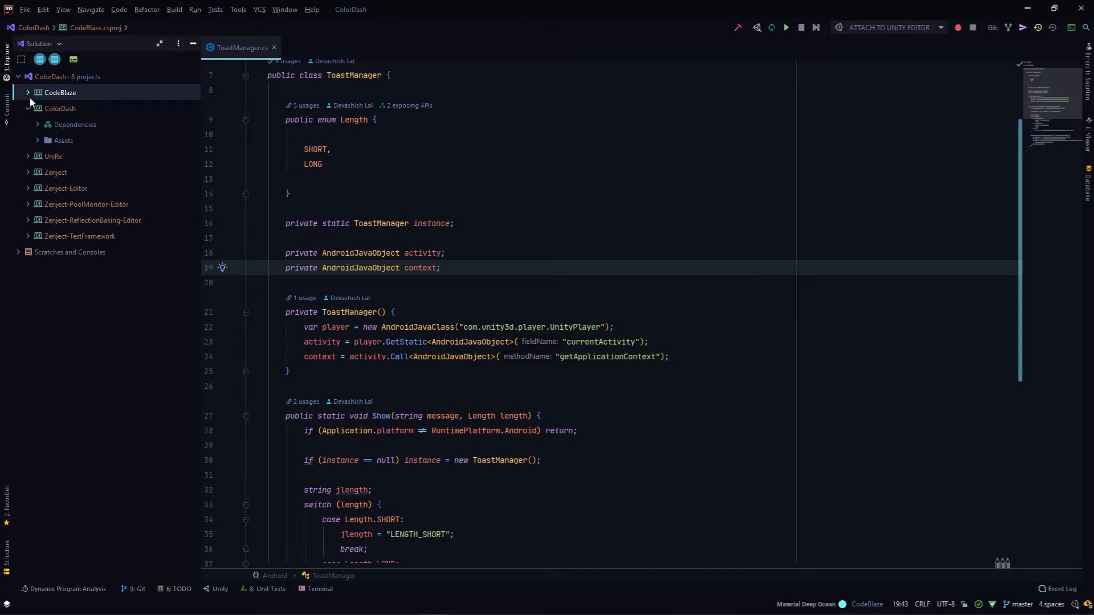
pyautogui.click(28, 92)
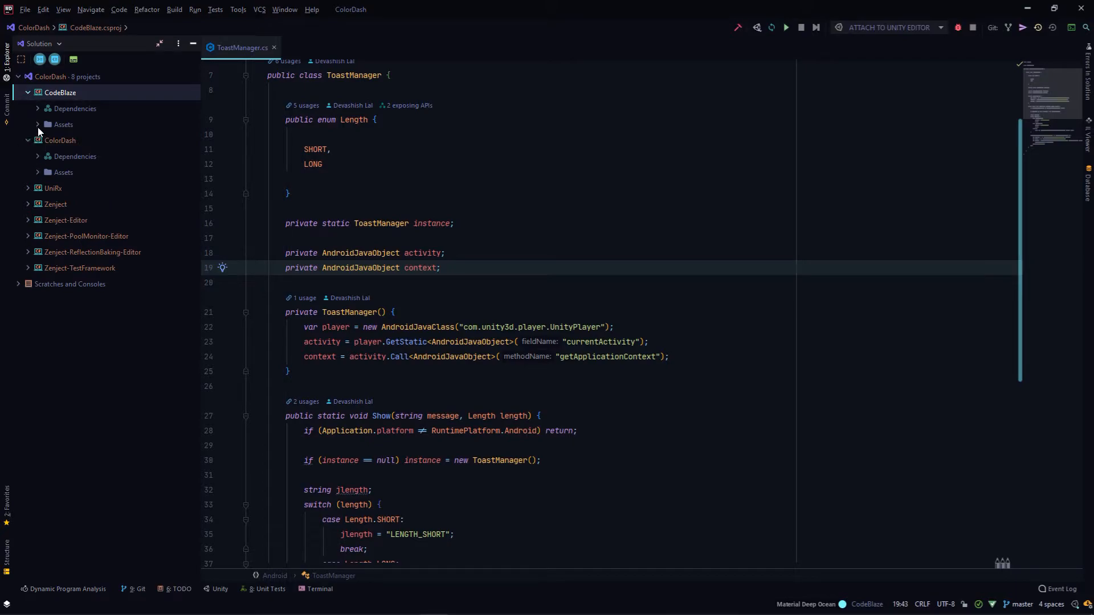
pyautogui.click(63, 124)
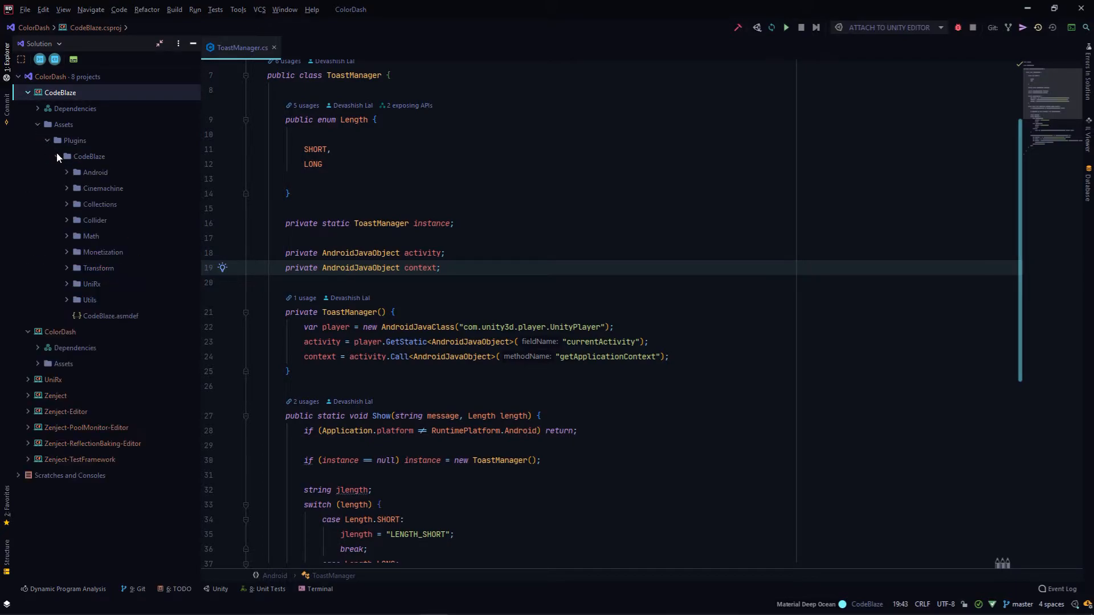
pyautogui.click(55, 363)
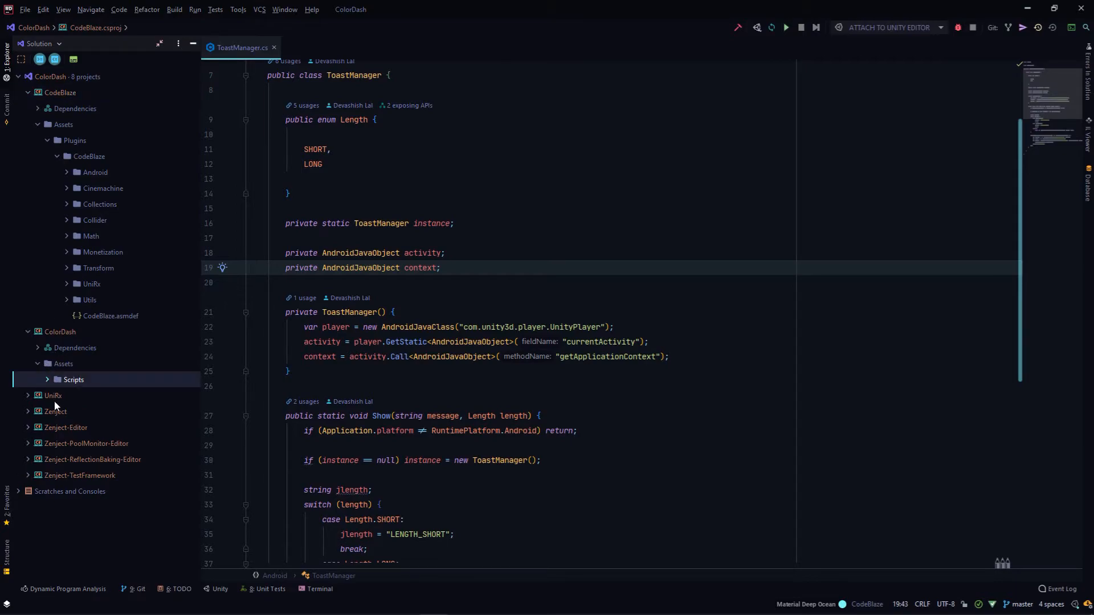
pyautogui.click(74, 379)
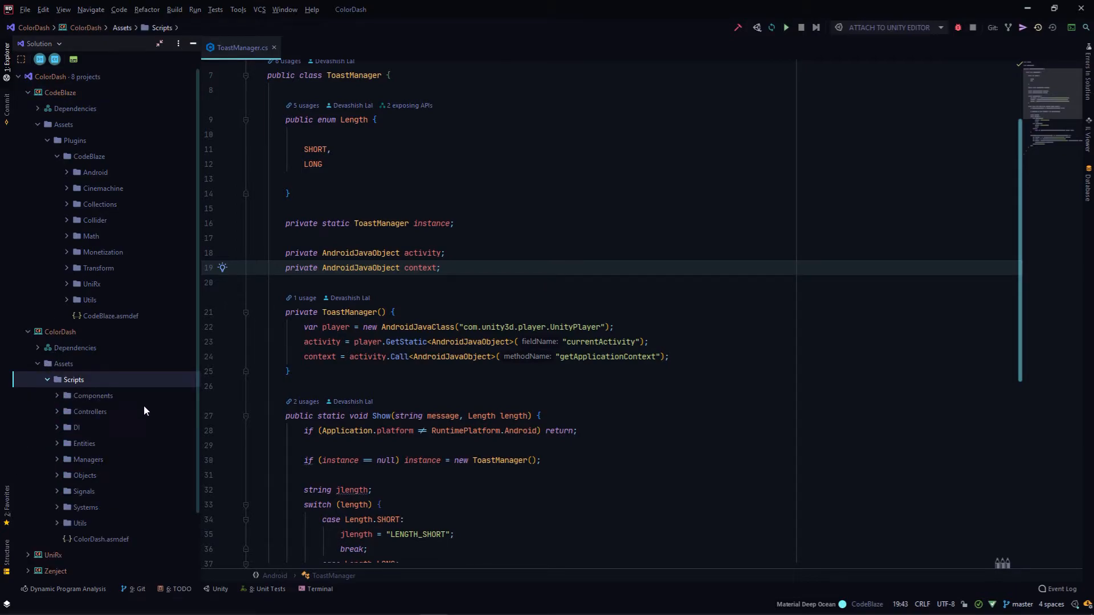
pyautogui.moveTo(120, 459)
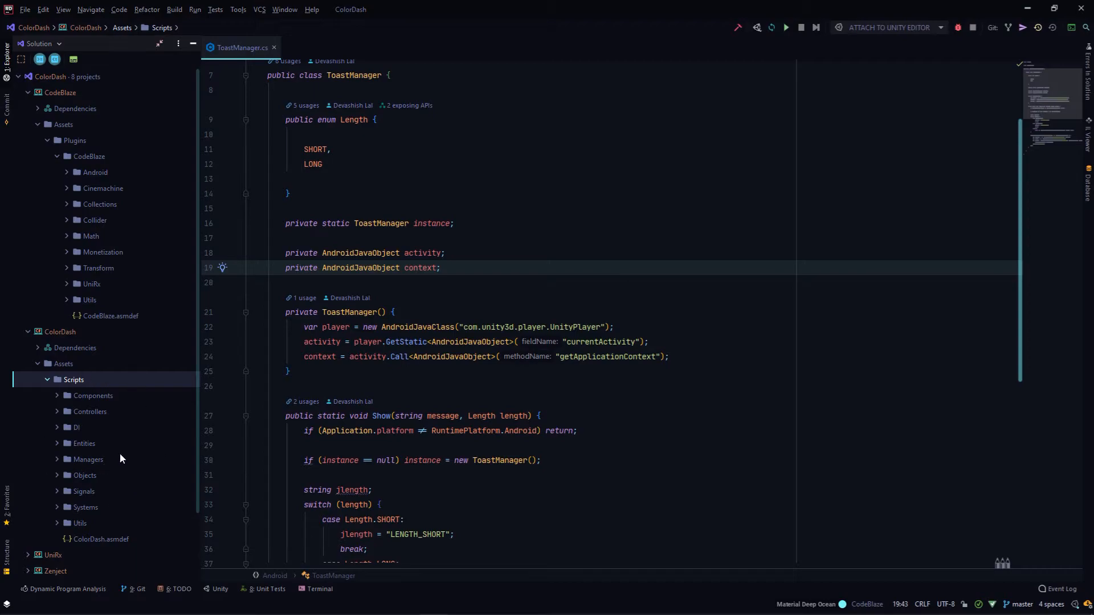
pyautogui.moveTo(136, 303)
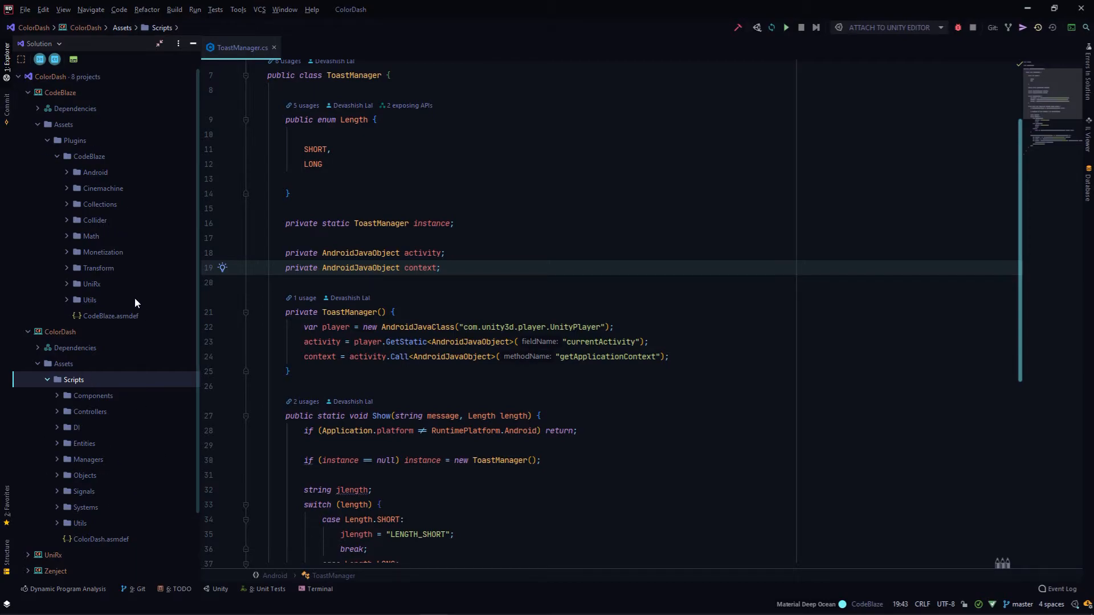
pyautogui.moveTo(127, 221)
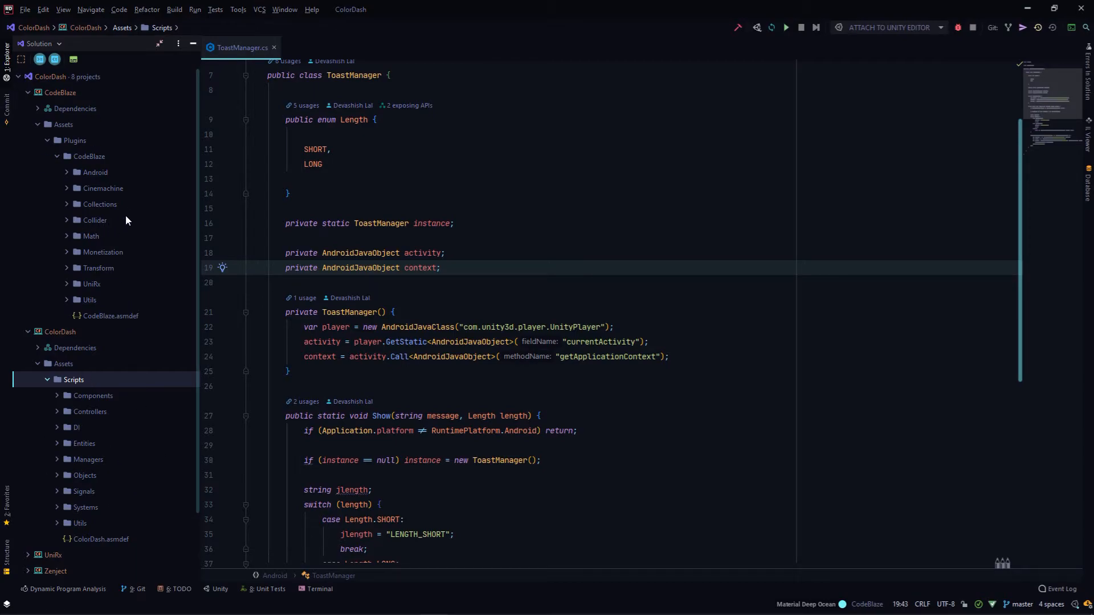
pyautogui.scroll(-3)
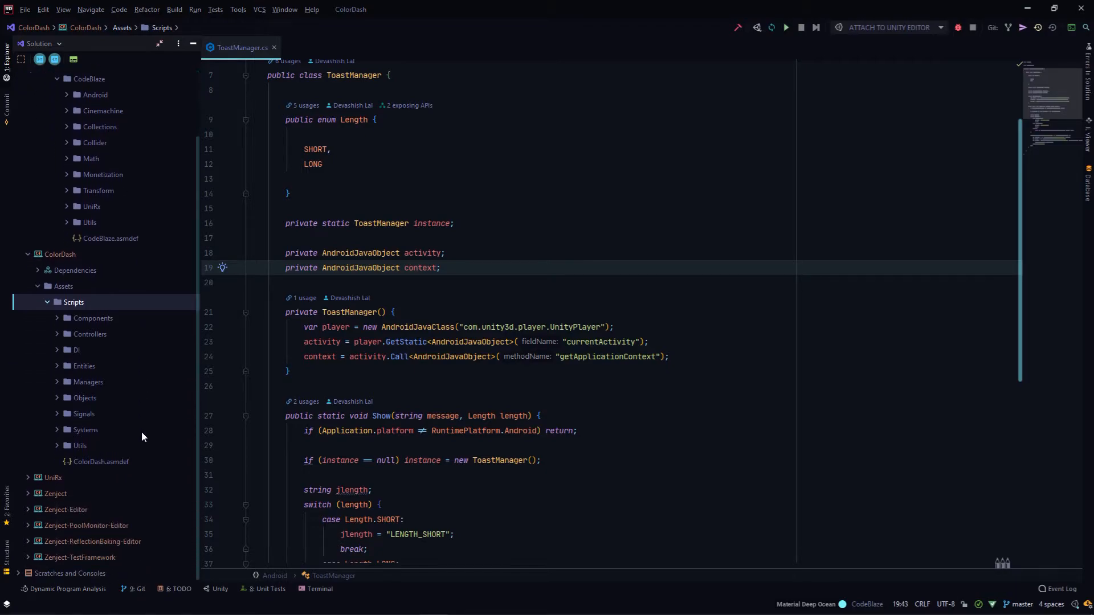
pyautogui.moveTo(498, 460)
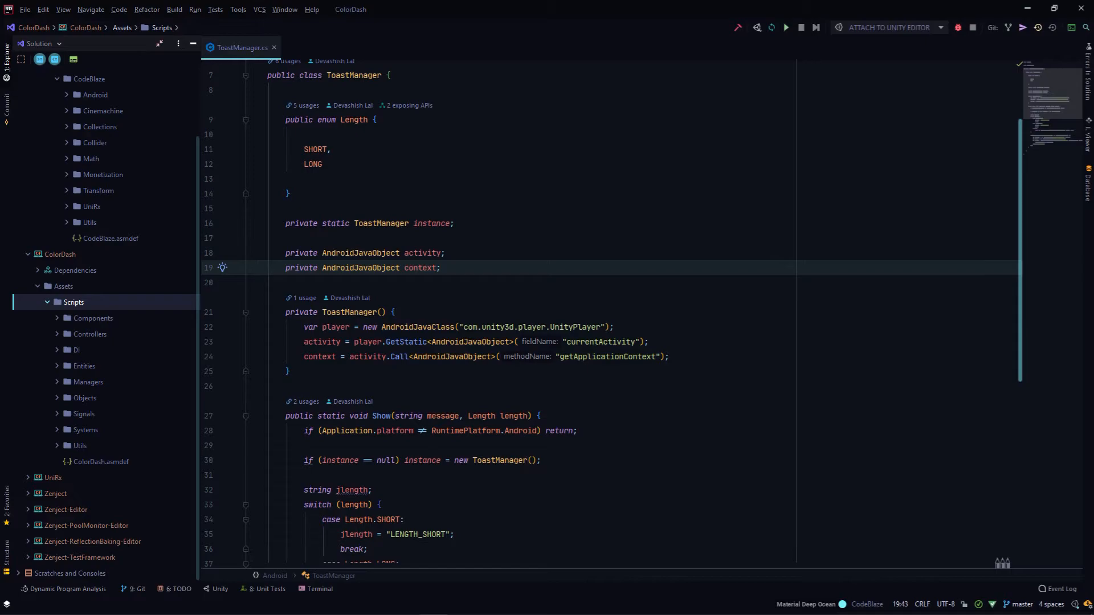
pyautogui.click(274, 48)
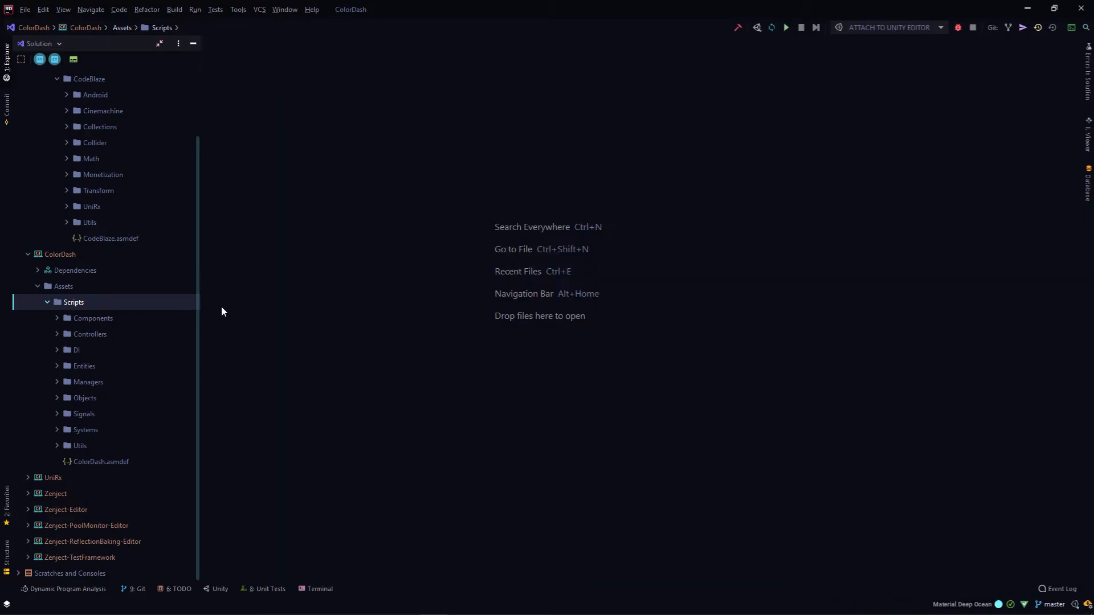
pyautogui.moveTo(442, 604)
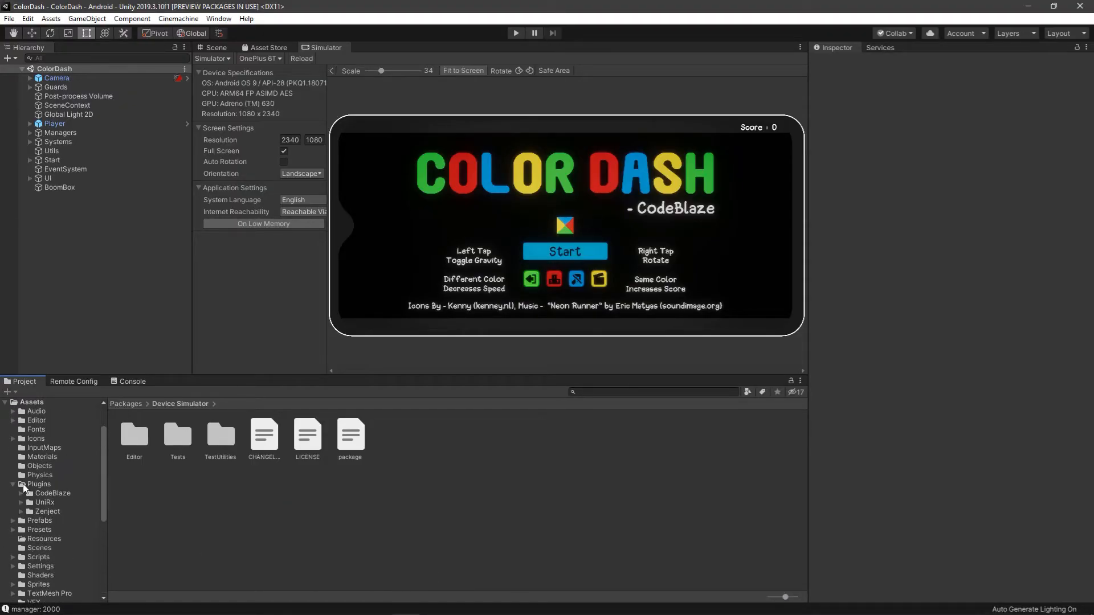
# Show InputMap's Player actions Left Tap (Space), Right Tap (Numpad 0) and Touch with its Primary Touch/Tap binding
pyautogui.click(12, 485)
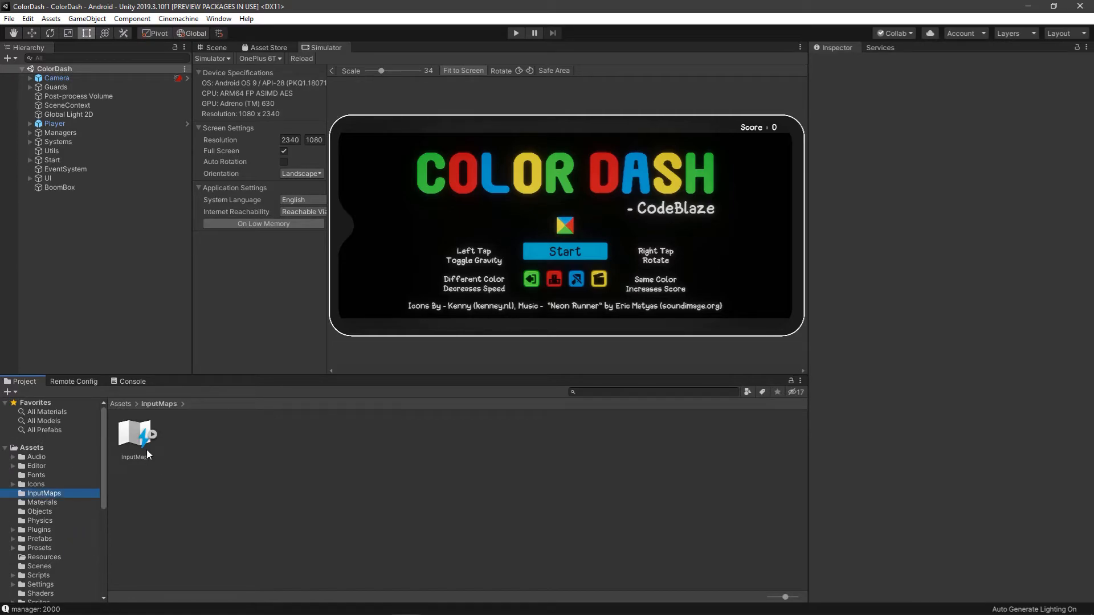
pyautogui.doubleClick(137, 434)
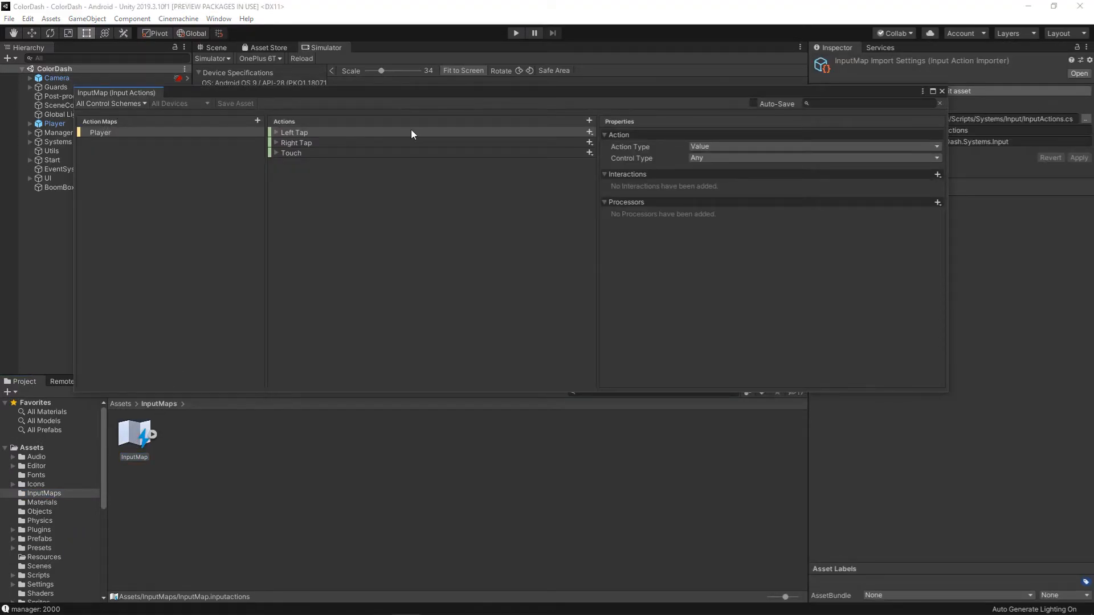
pyautogui.click(277, 133)
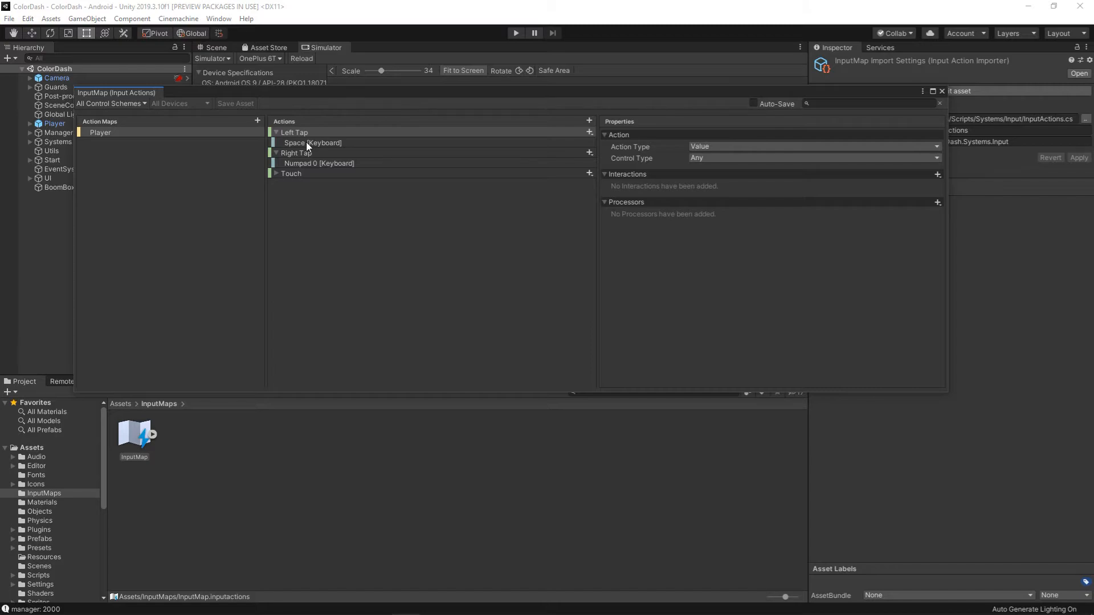
pyautogui.click(276, 173)
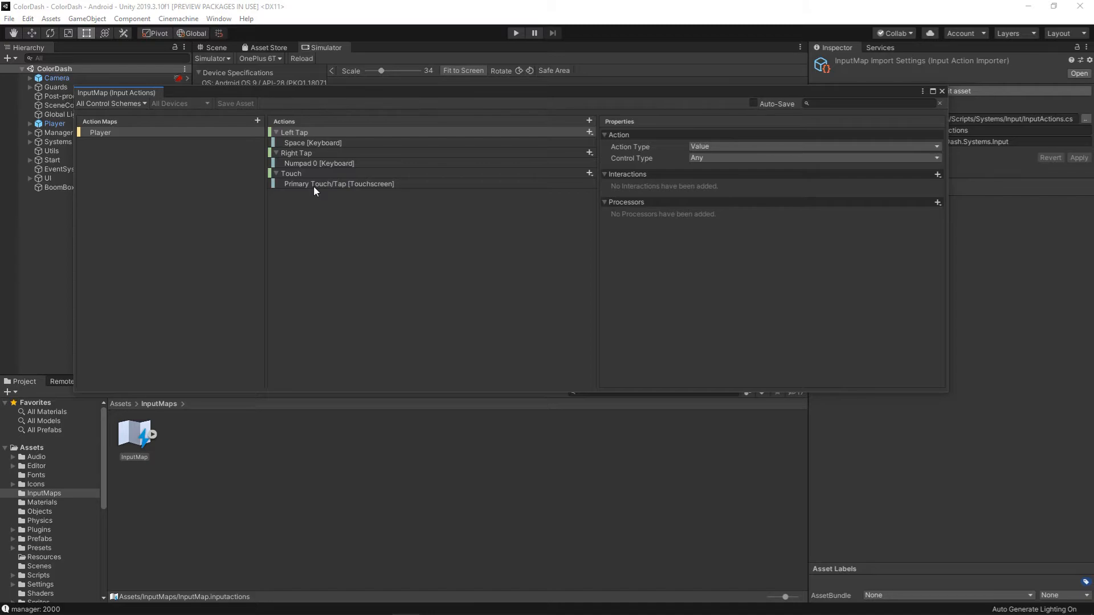
pyautogui.click(338, 183)
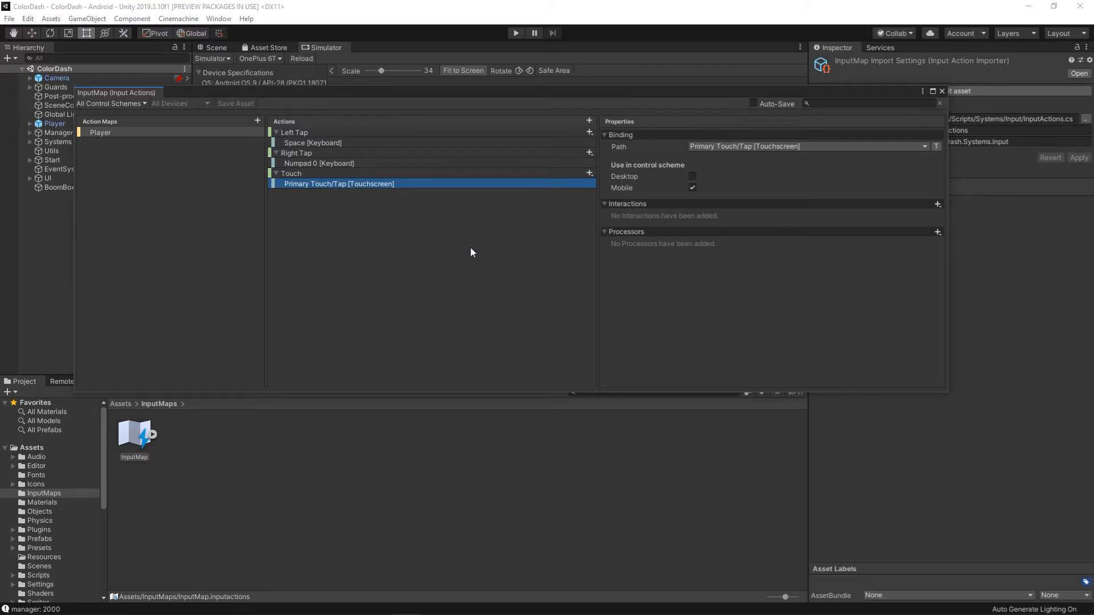
pyautogui.moveTo(479, 338)
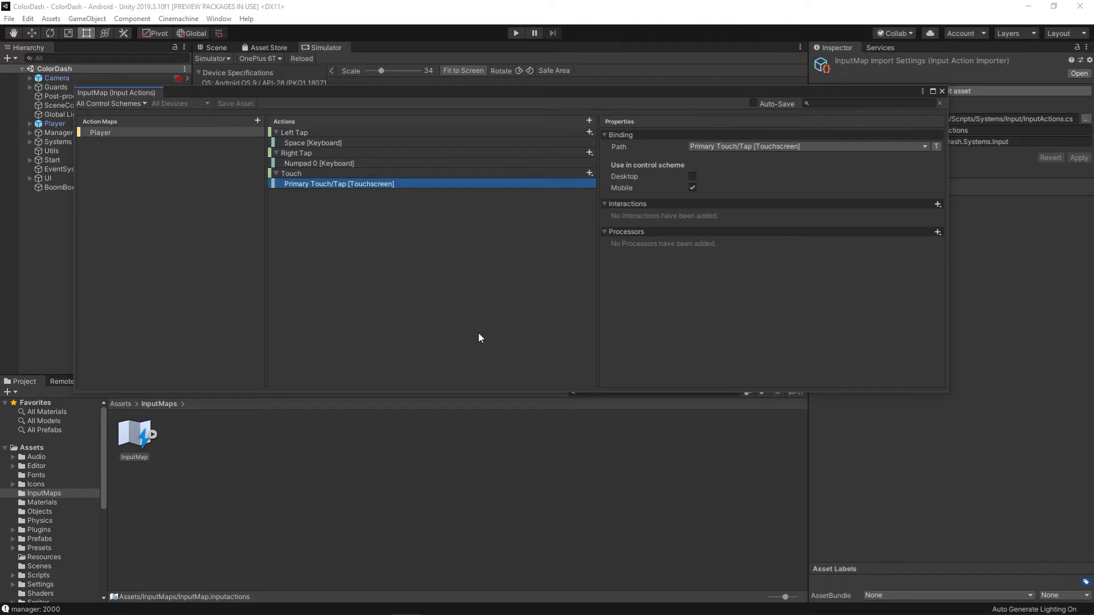
pyautogui.moveTo(433, 603)
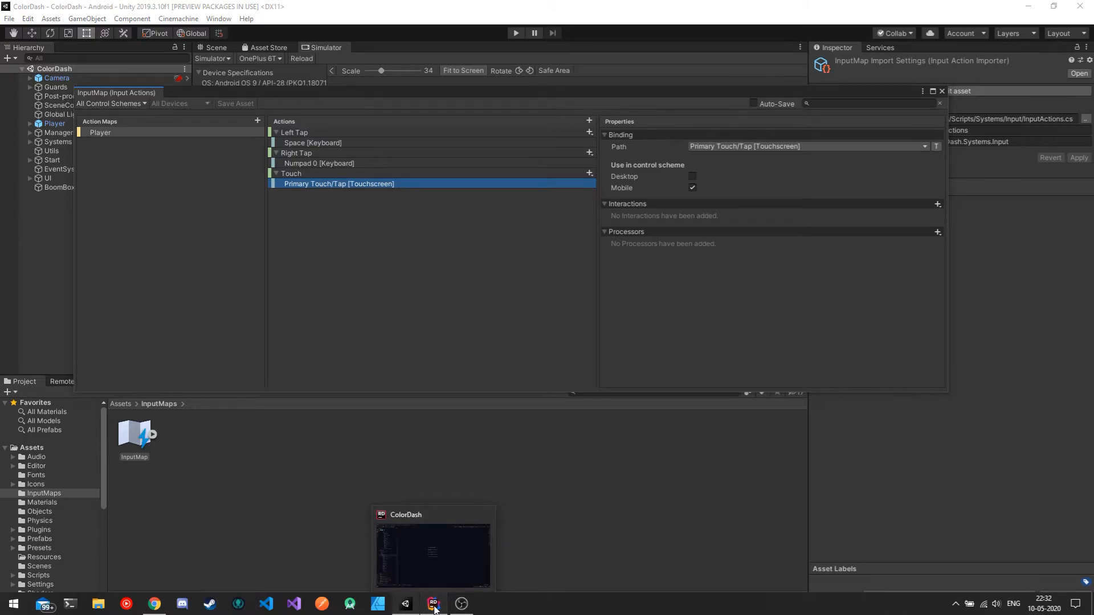
# In Rider, open InputActions.cs and InputSystem.cs from Scripts > Systems > Input
pyautogui.click(433, 604)
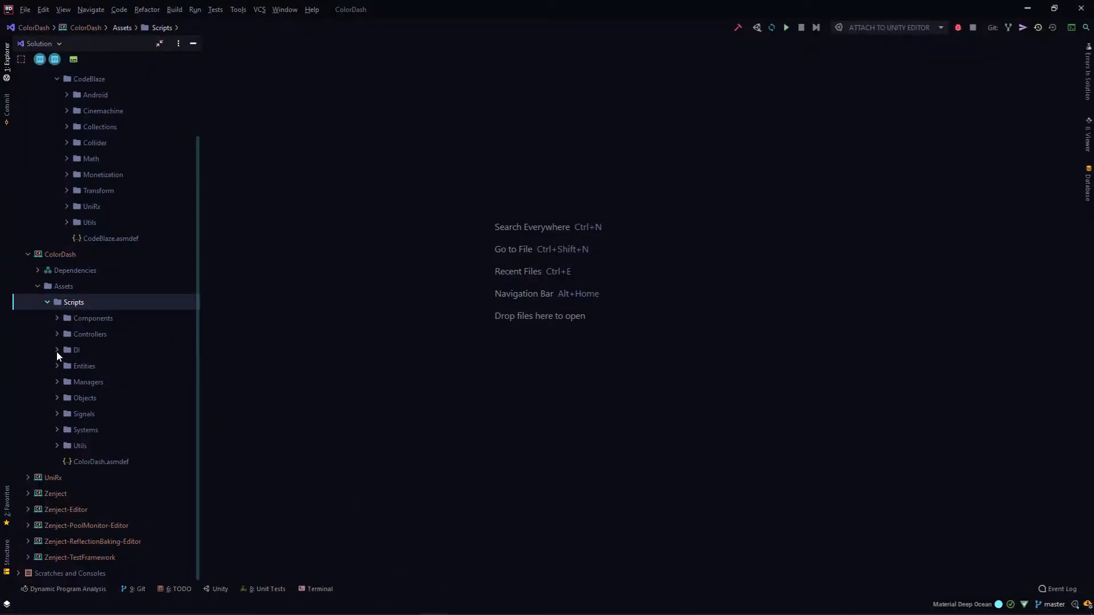
pyautogui.moveTo(60, 384)
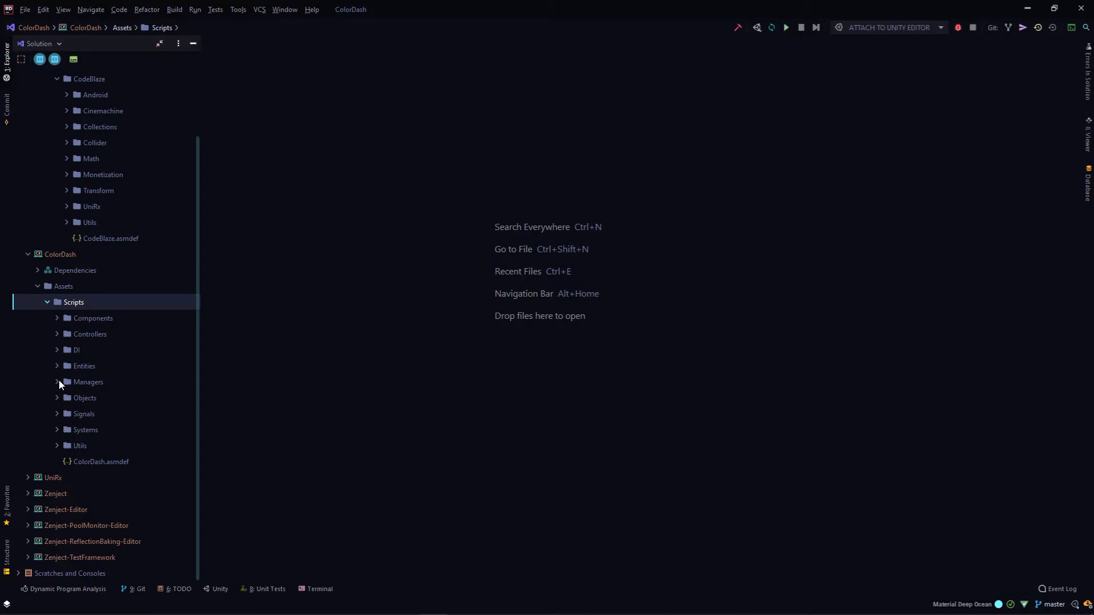
pyautogui.click(57, 430)
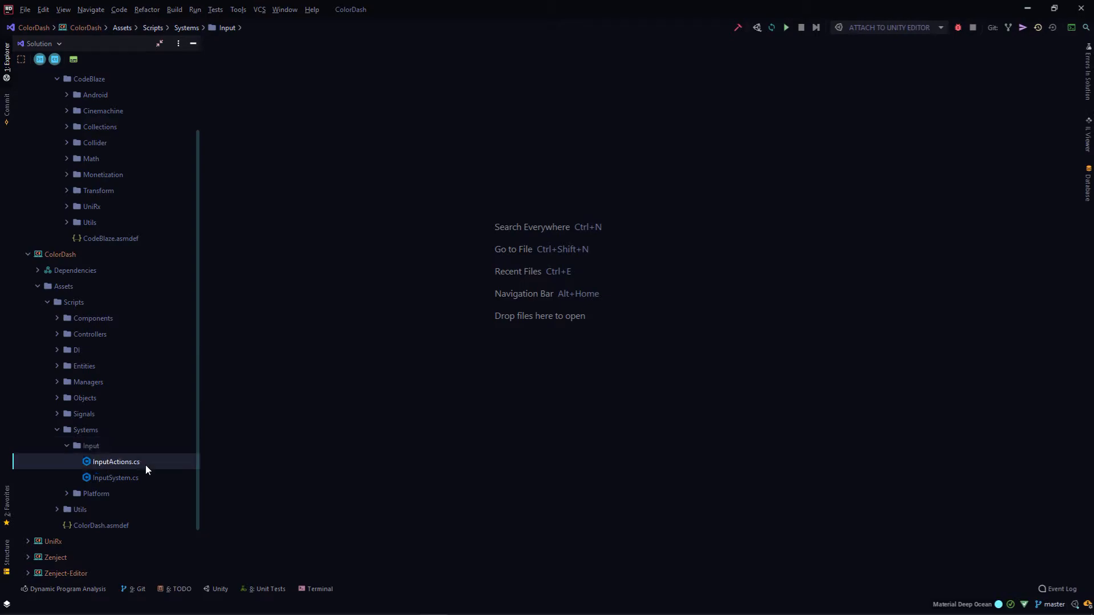
pyautogui.doubleClick(115, 462)
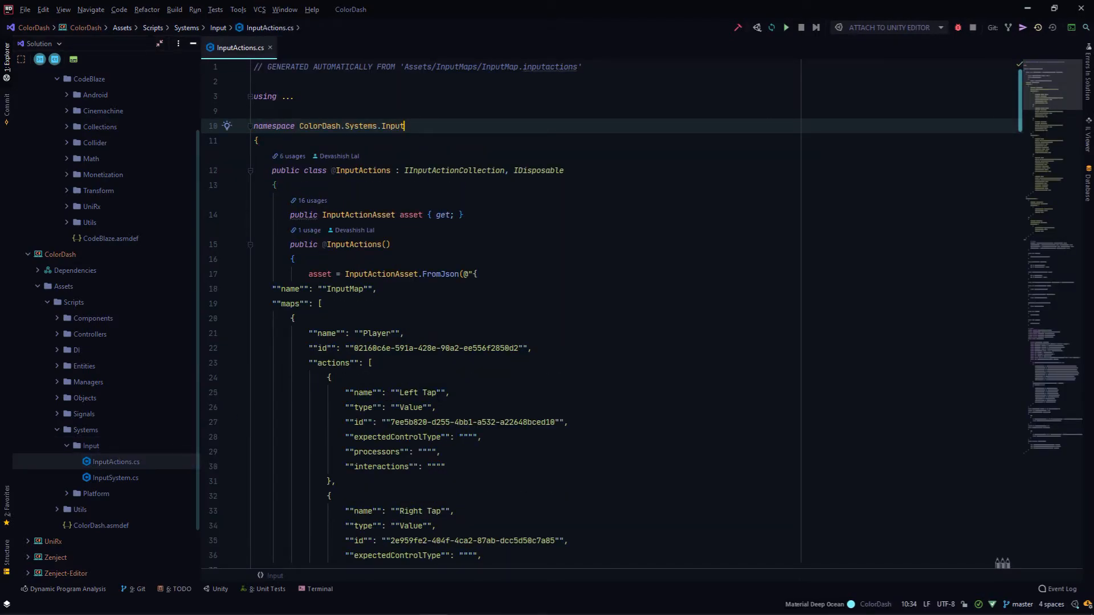
pyautogui.moveTo(328, 153)
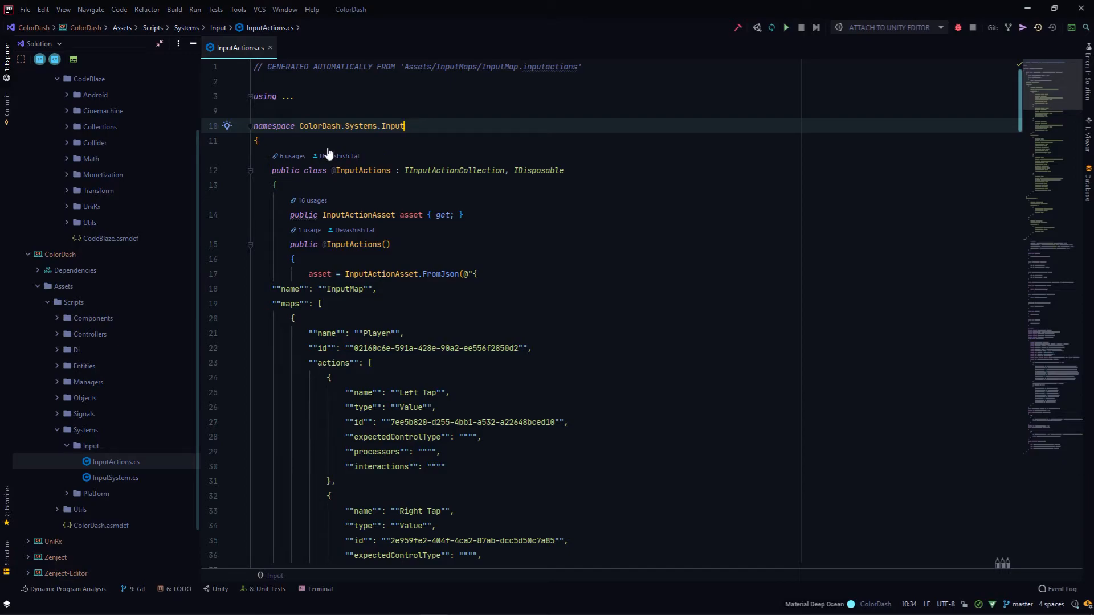
pyautogui.moveTo(155, 503)
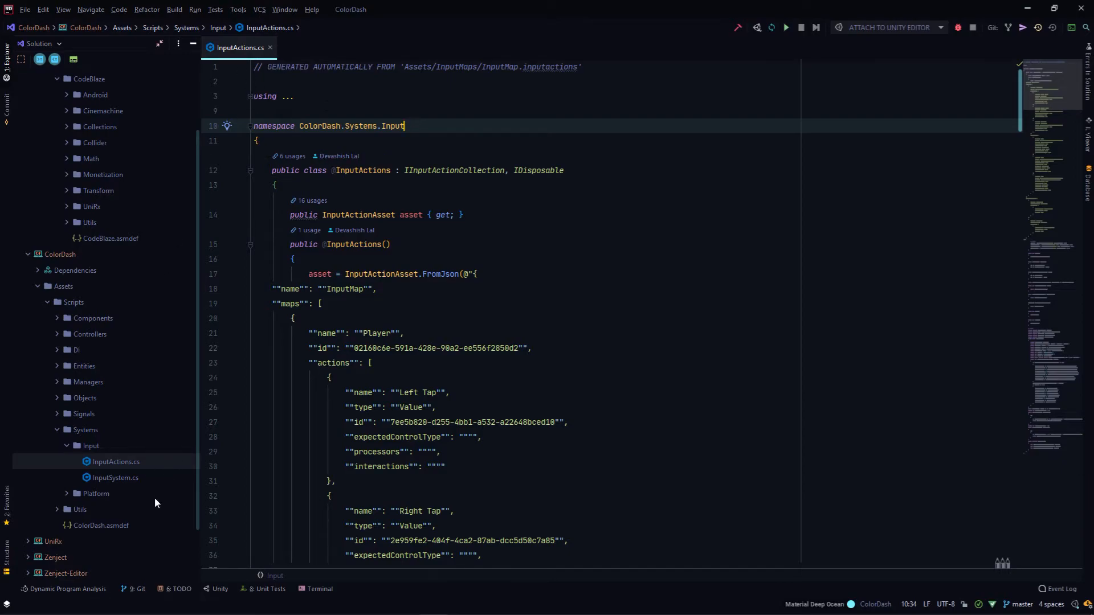
pyautogui.click(115, 478)
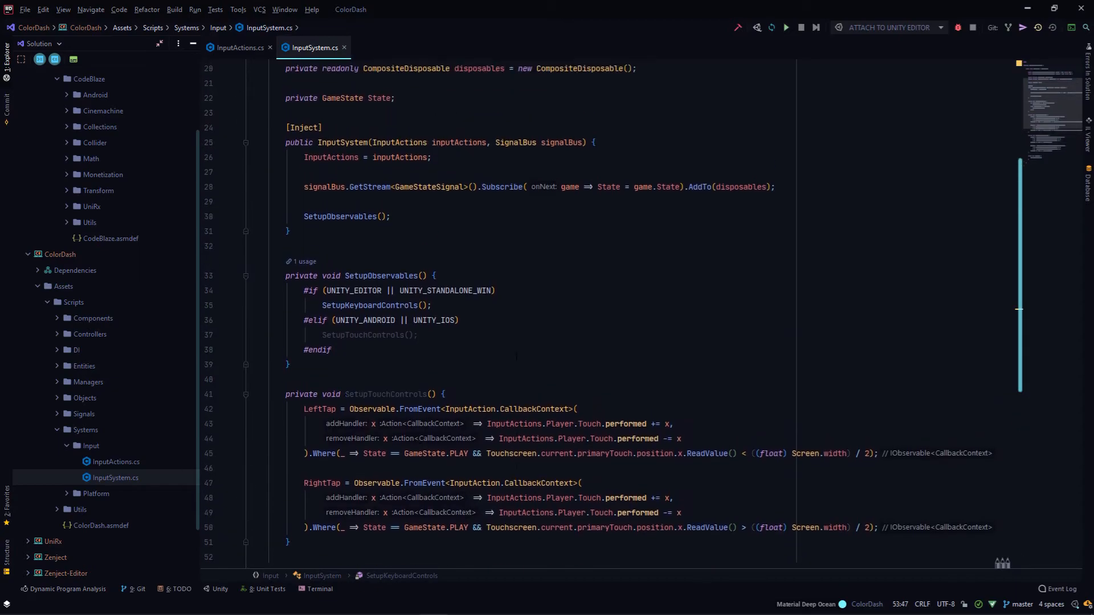
# Scroll InputSystem.cs between its constructor, SetupObservables and the control setup methods
pyautogui.scroll(3)
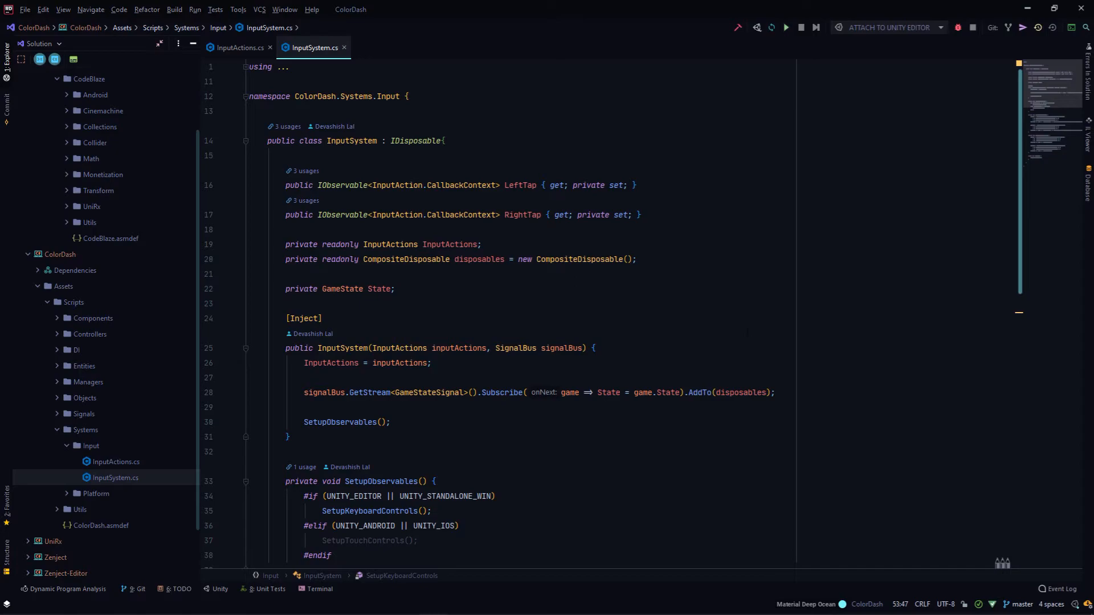
pyautogui.scroll(-3)
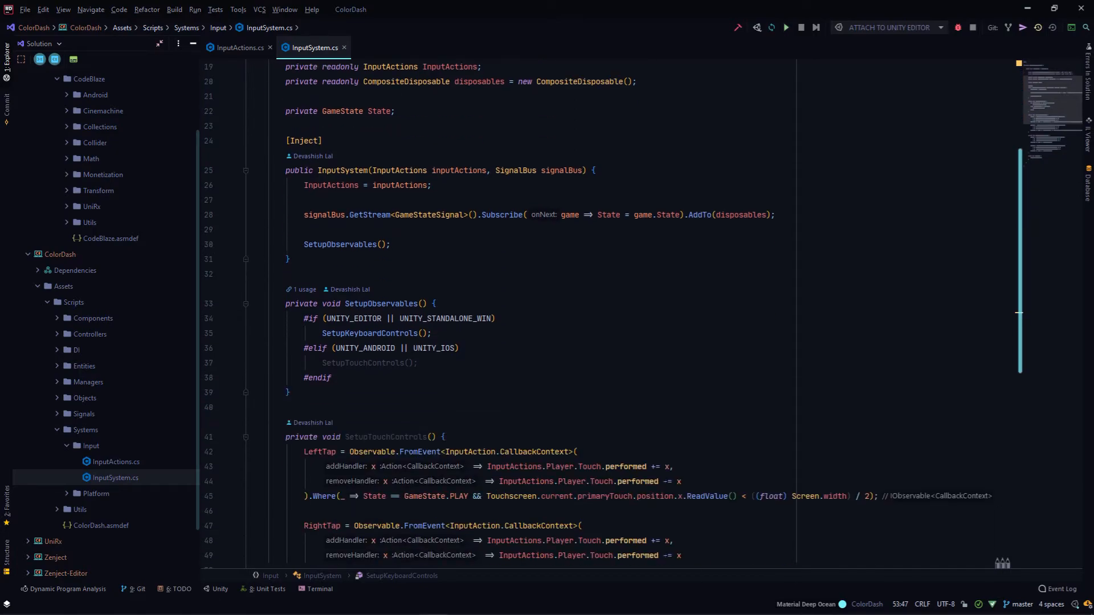
pyautogui.scroll(-3)
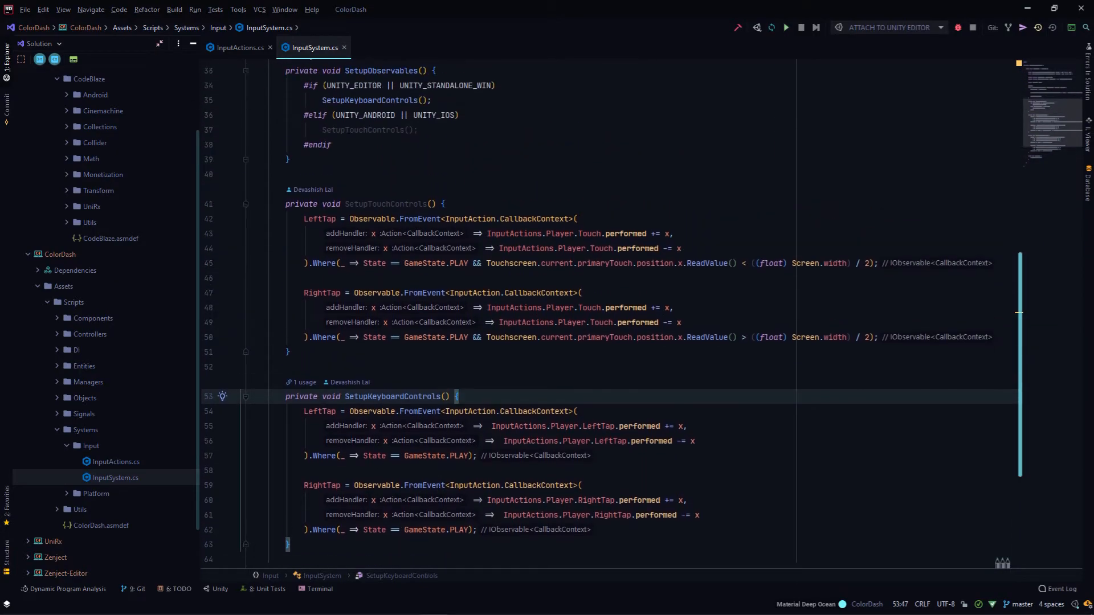
pyautogui.scroll(3)
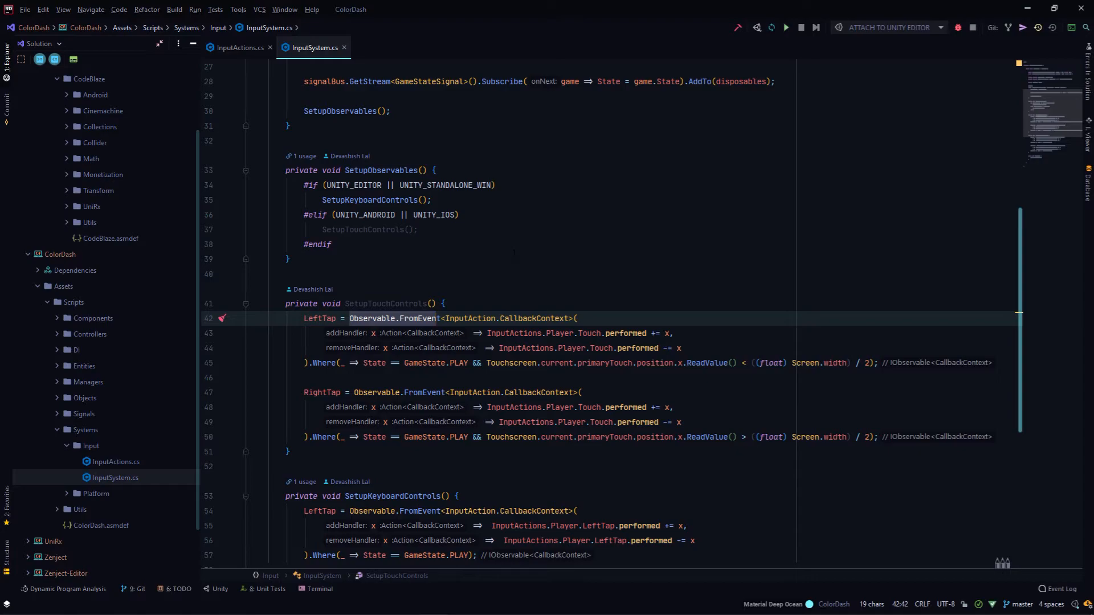
# Highlight the Observable.FromEvent, performed and Where usages in the touch and keyboard setup methods
pyautogui.click(372, 333)
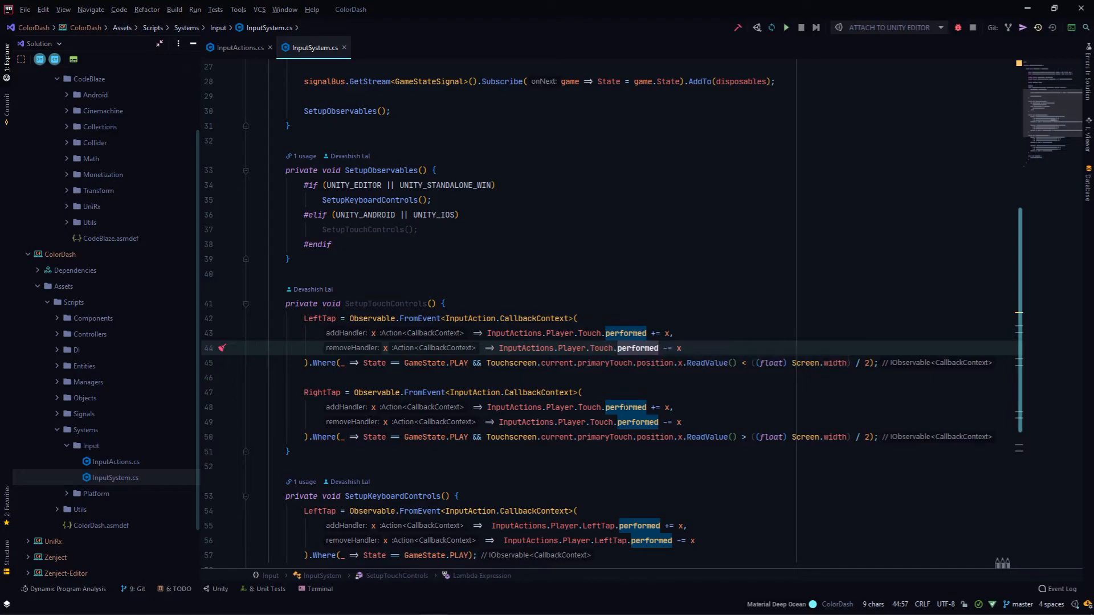
pyautogui.click(422, 319)
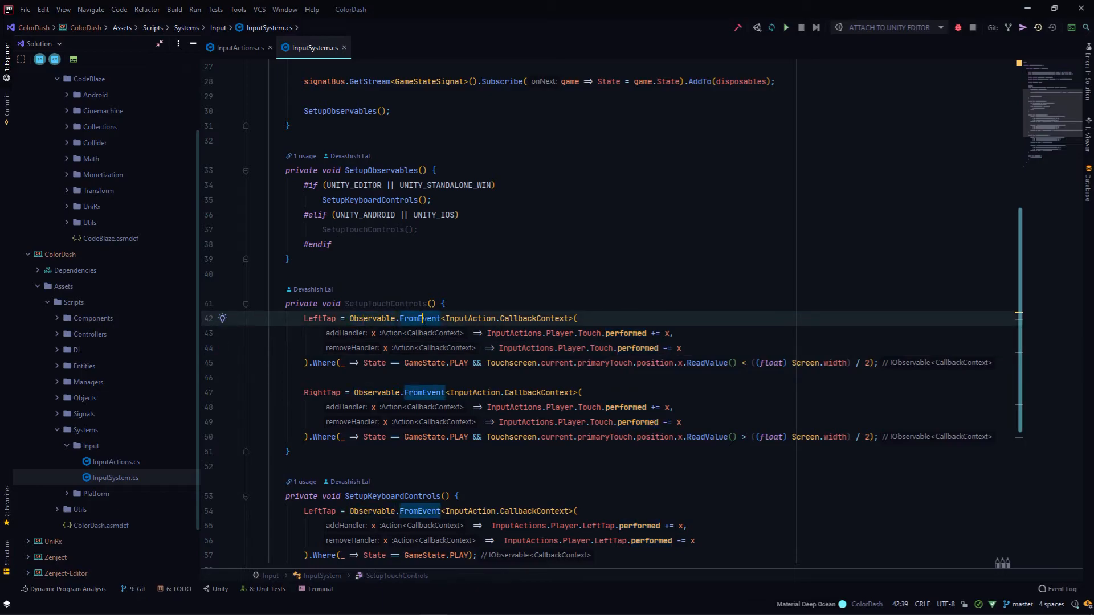
pyautogui.click(322, 362)
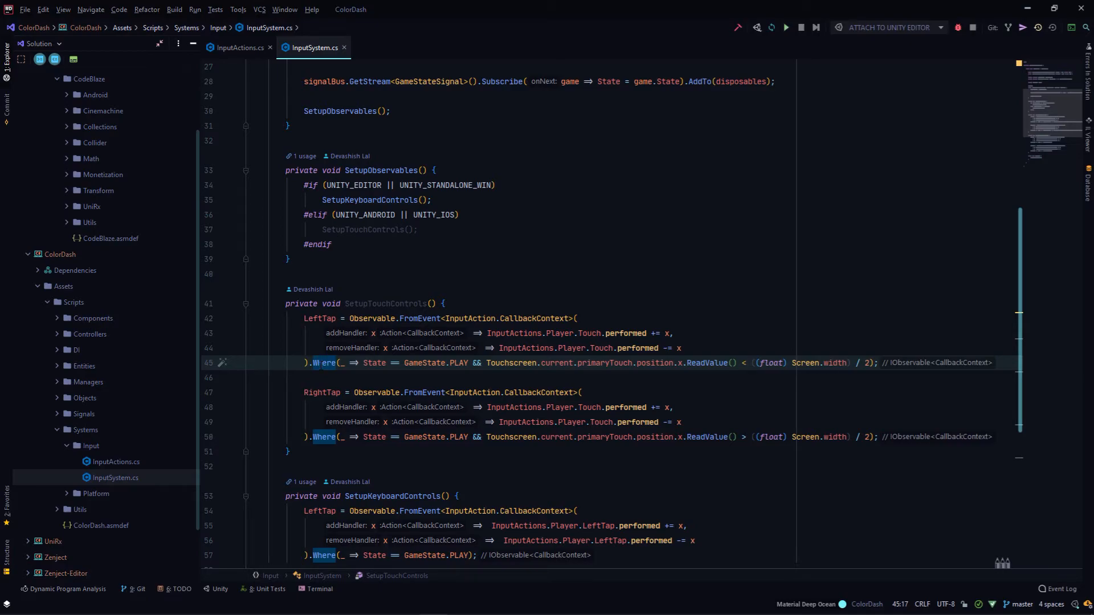
pyautogui.click(249, 274)
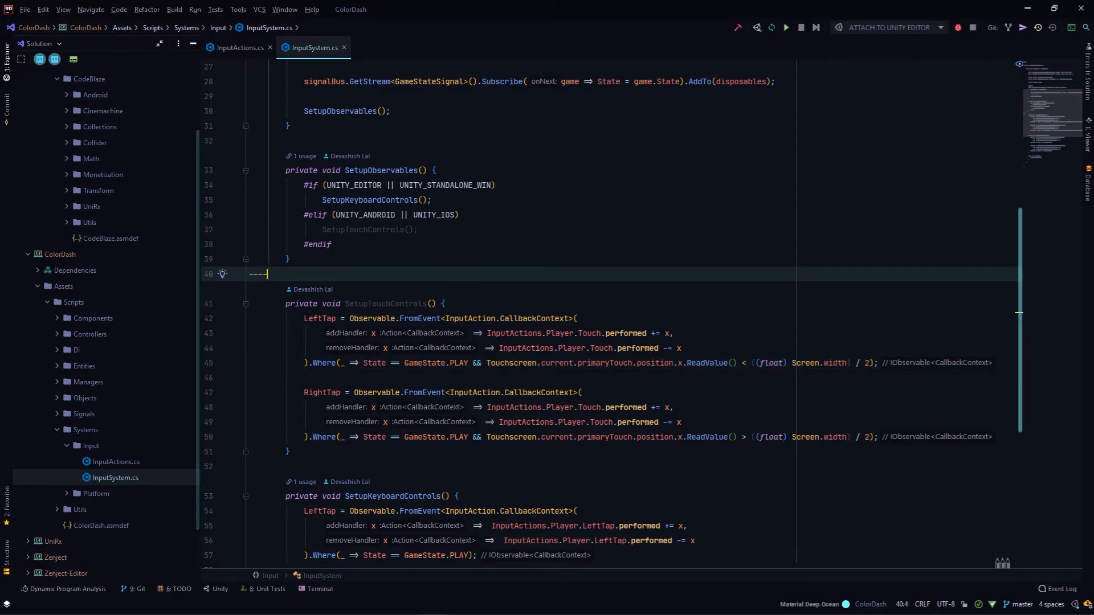
pyautogui.write('>')
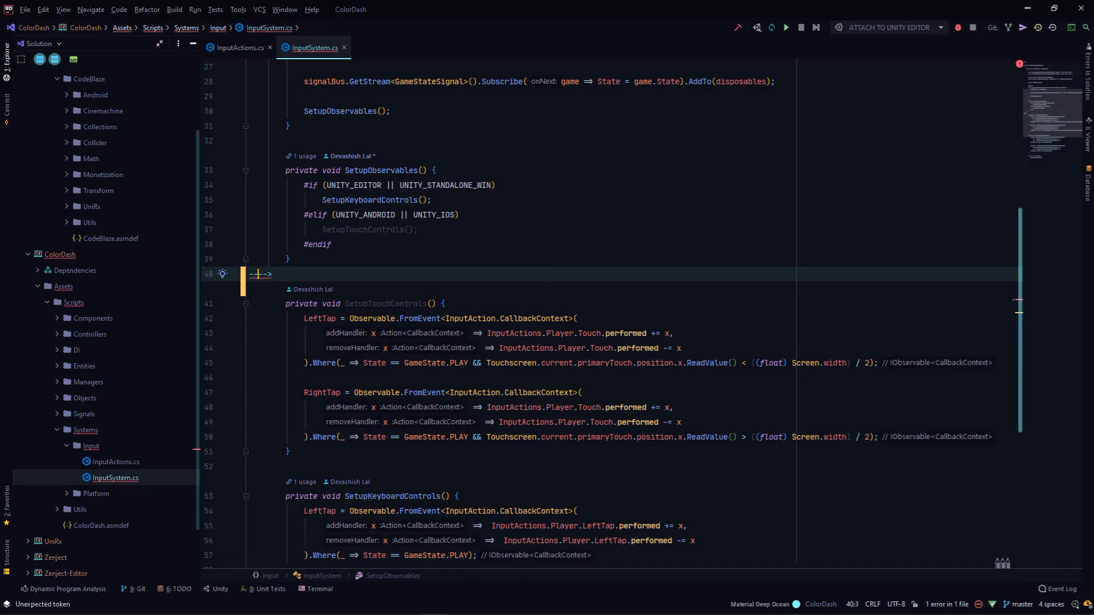
pyautogui.write('Where')
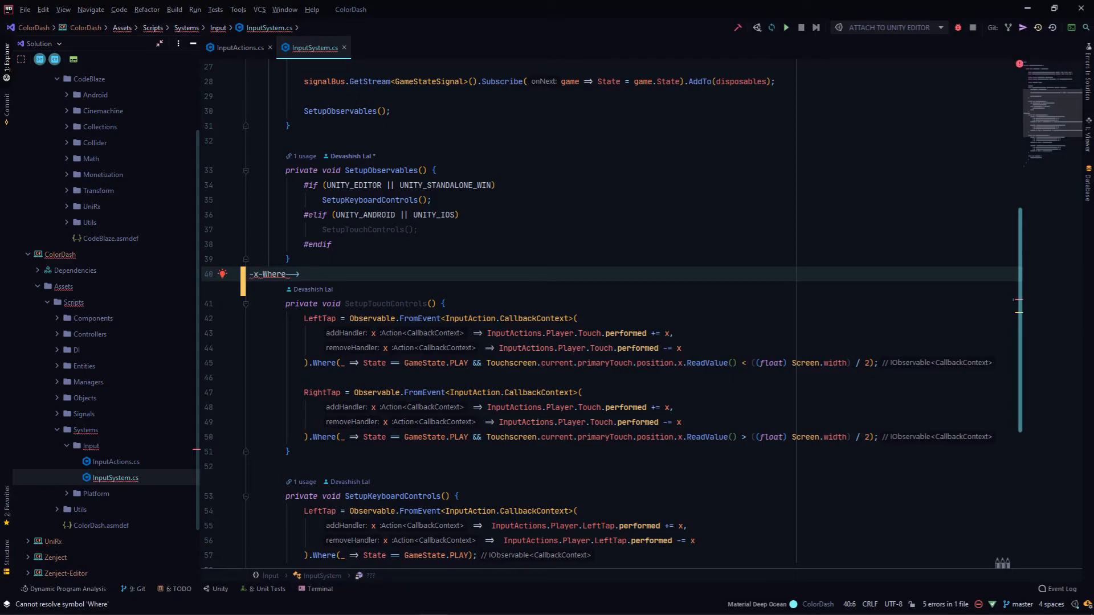
pyautogui.click(289, 274)
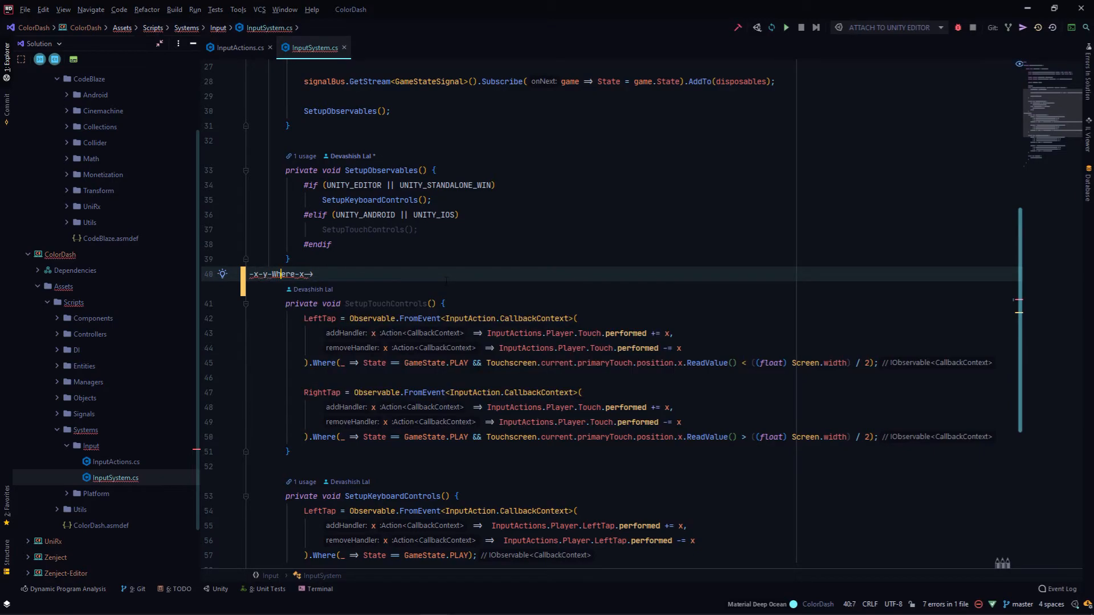
pyautogui.write('y')
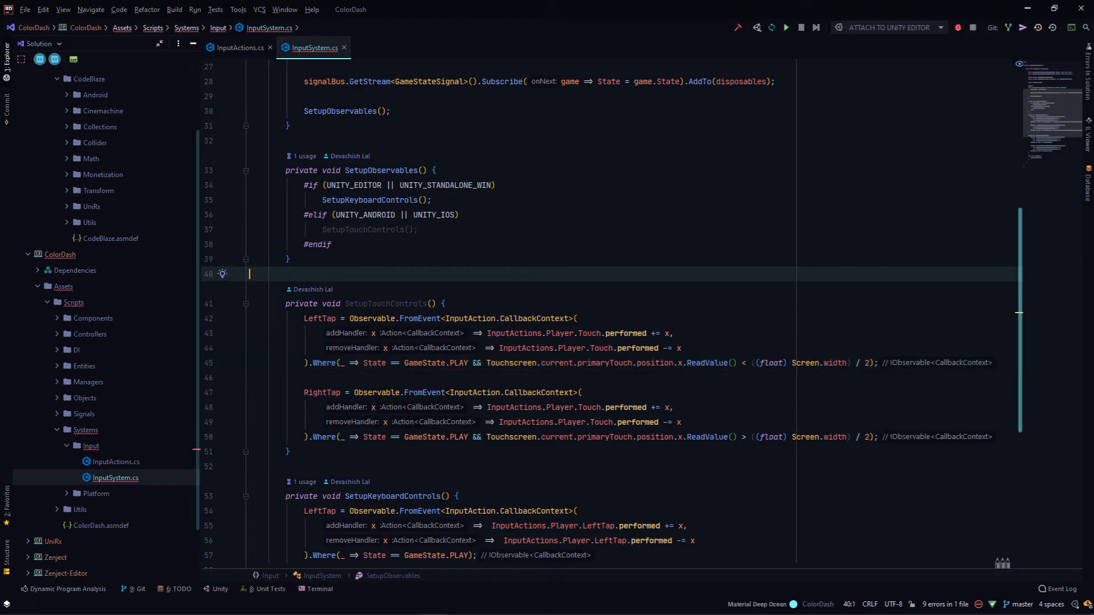
pyautogui.click(386, 303)
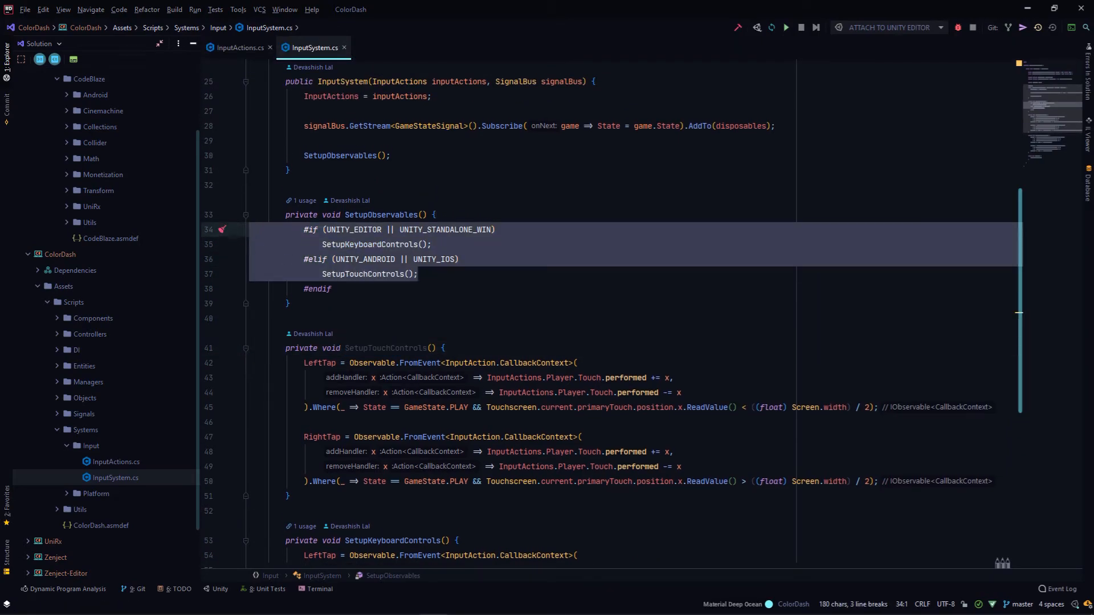
pyautogui.click(332, 289)
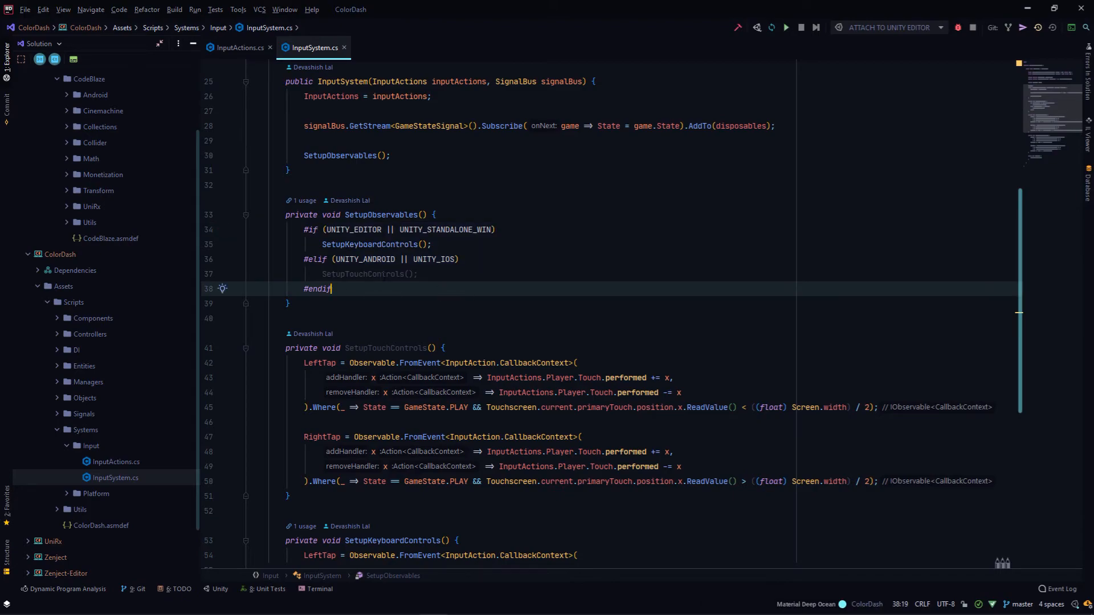
pyautogui.scroll(3)
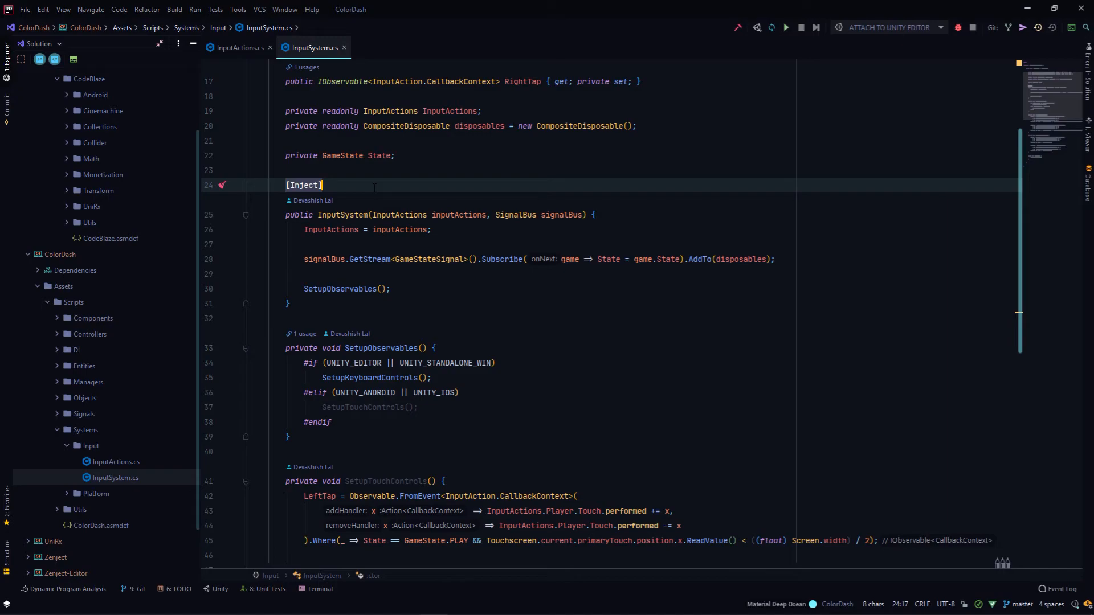
pyautogui.scroll(-3)
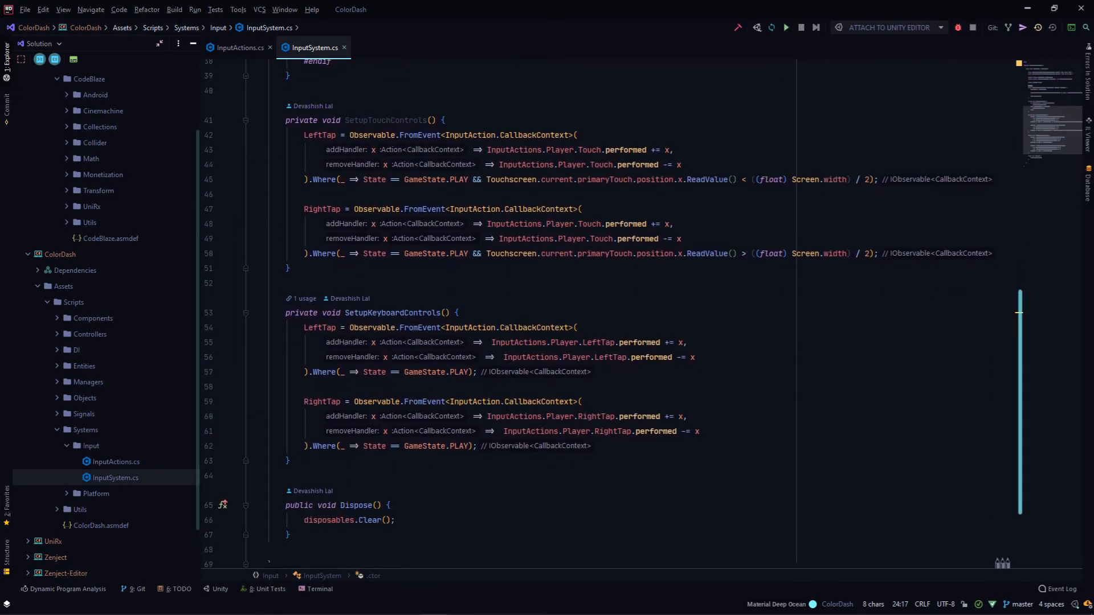
pyautogui.scroll(3)
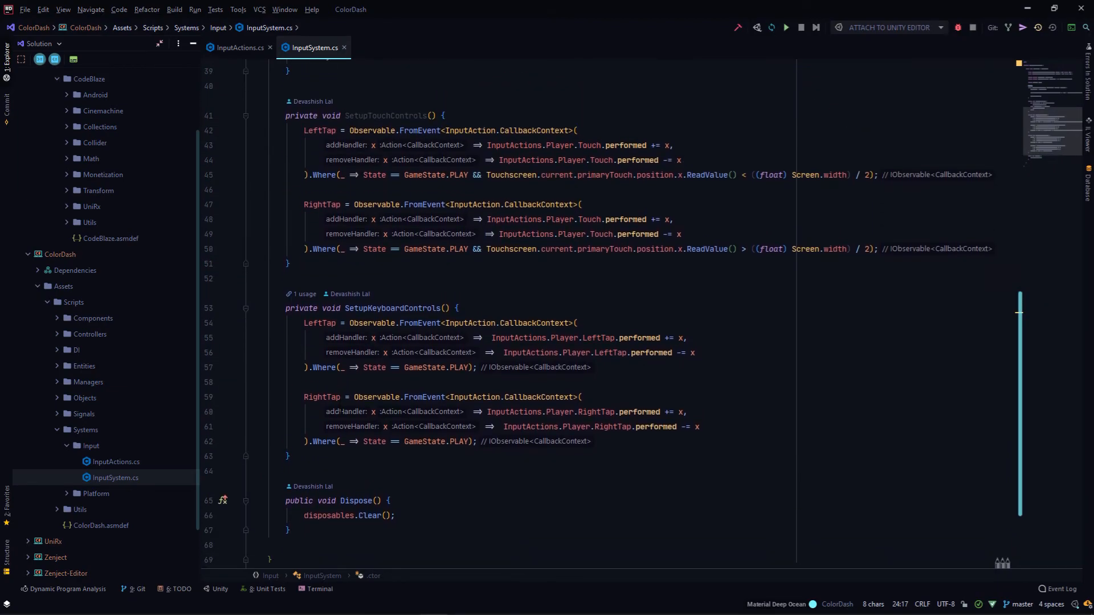
pyautogui.scroll(3)
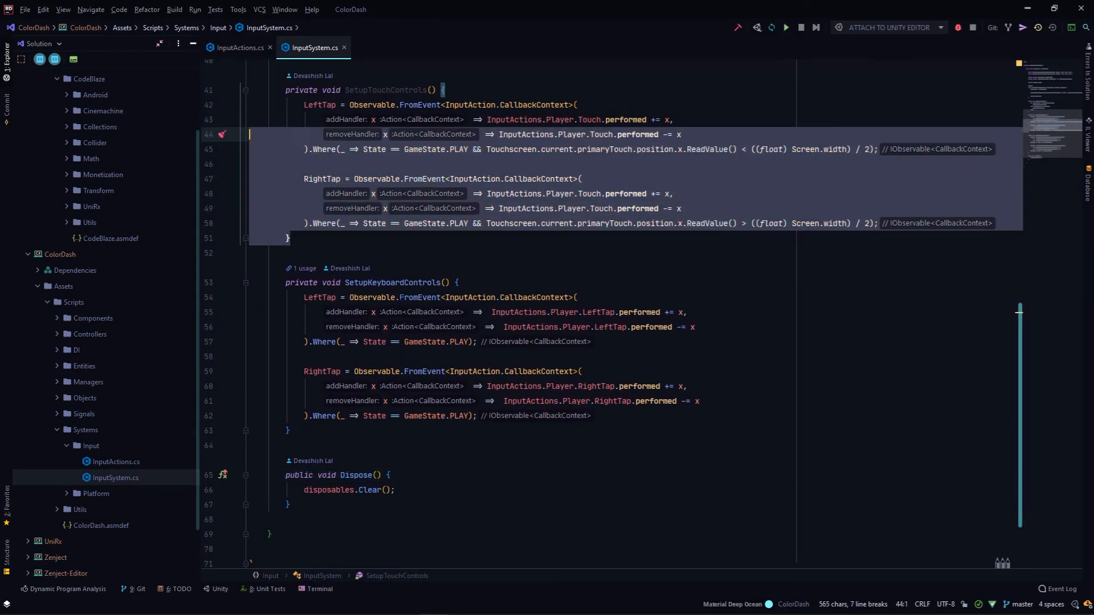
pyautogui.click(287, 504)
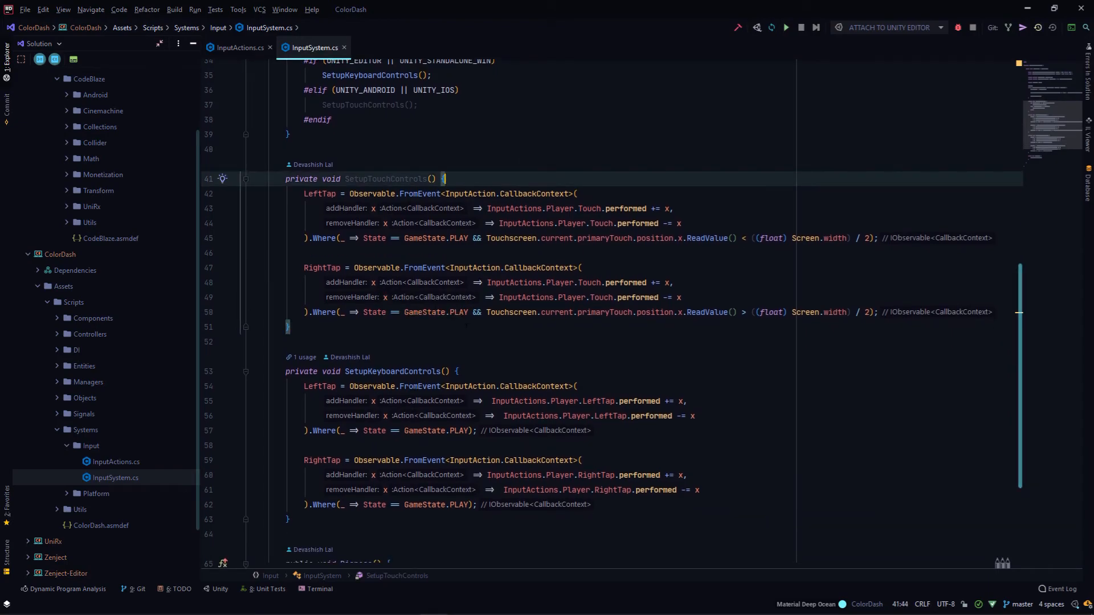
pyautogui.scroll(3)
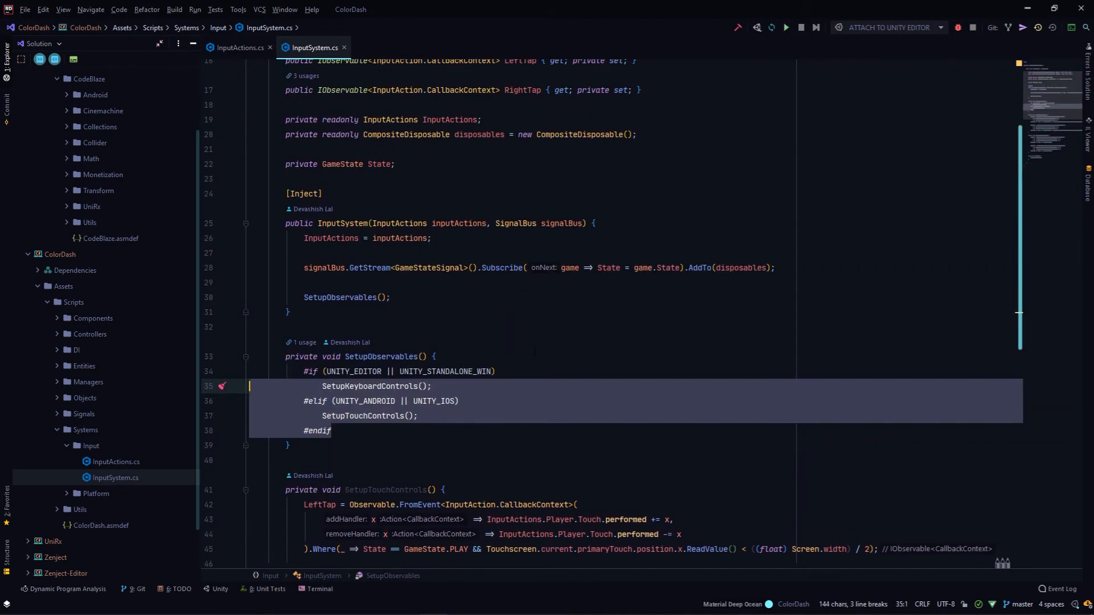
pyautogui.click(417, 267)
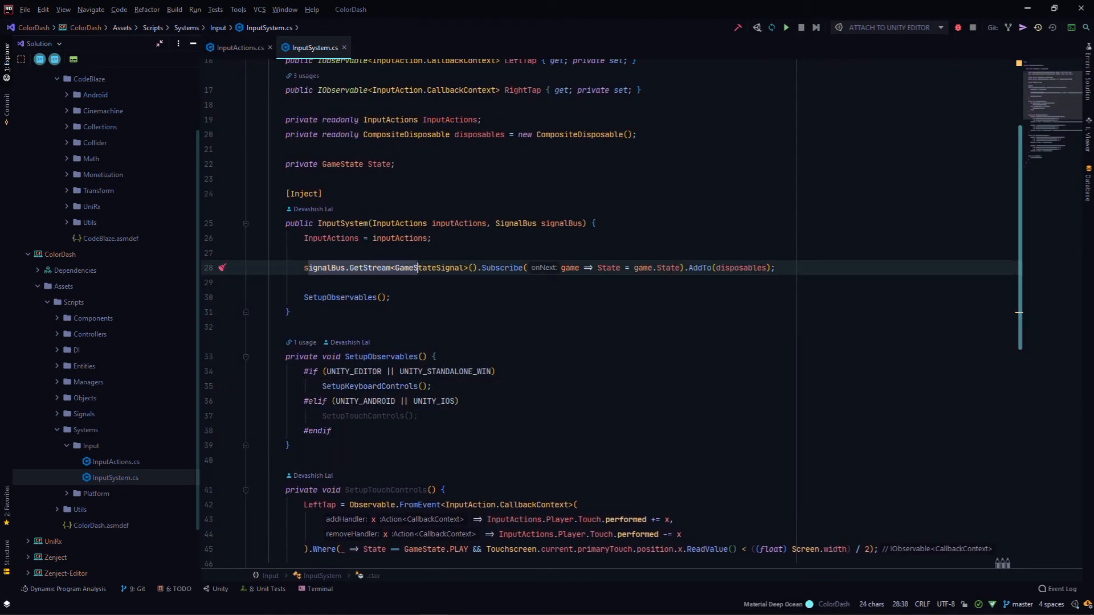
pyautogui.click(321, 193)
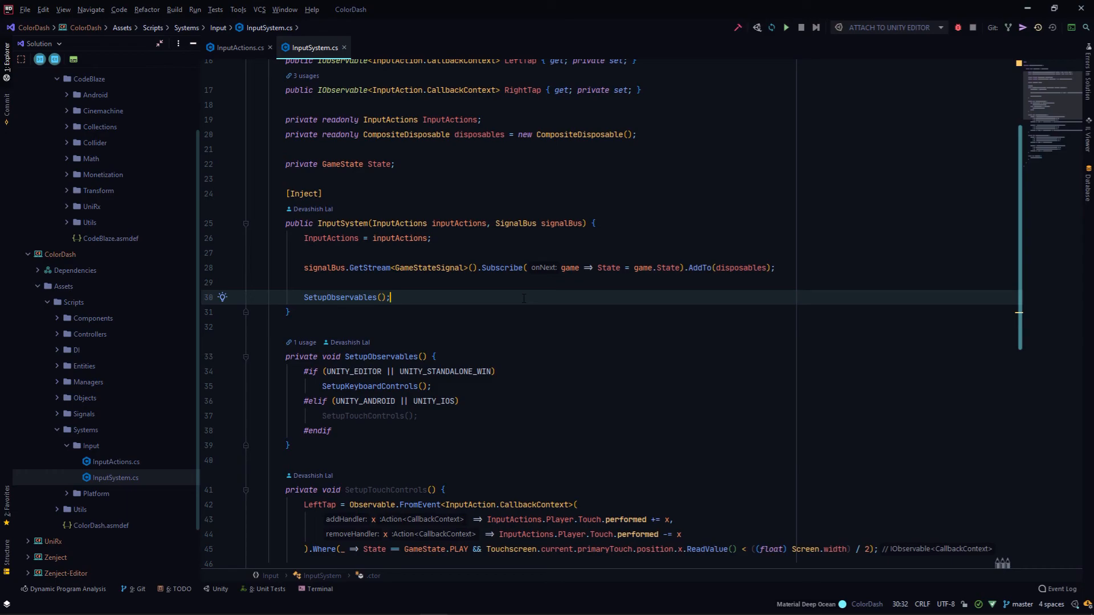
pyautogui.scroll(-3)
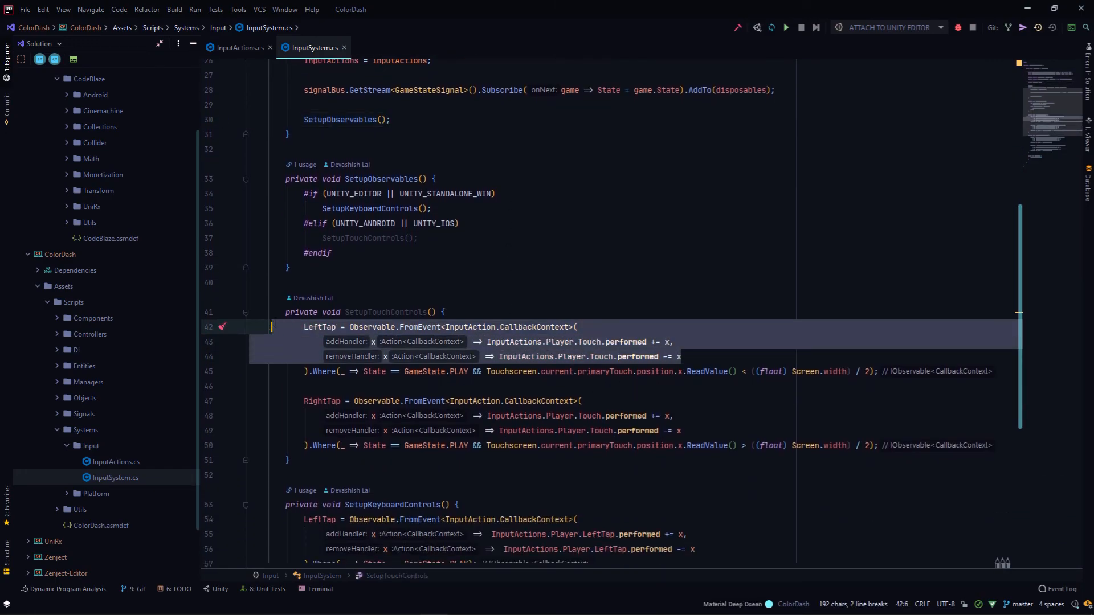
pyautogui.click(502, 386)
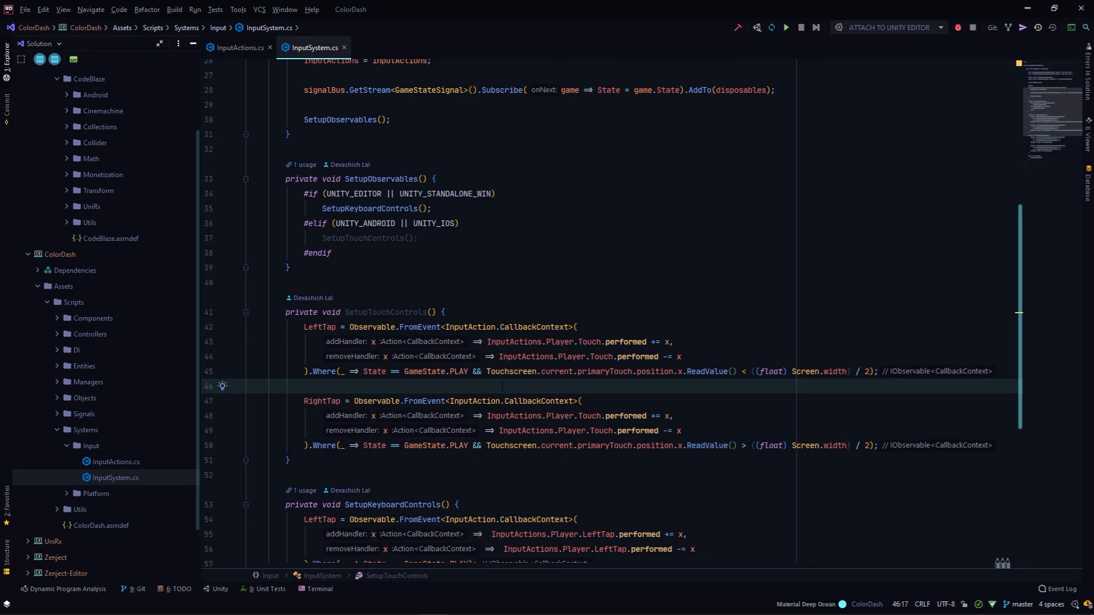
pyautogui.click(386, 357)
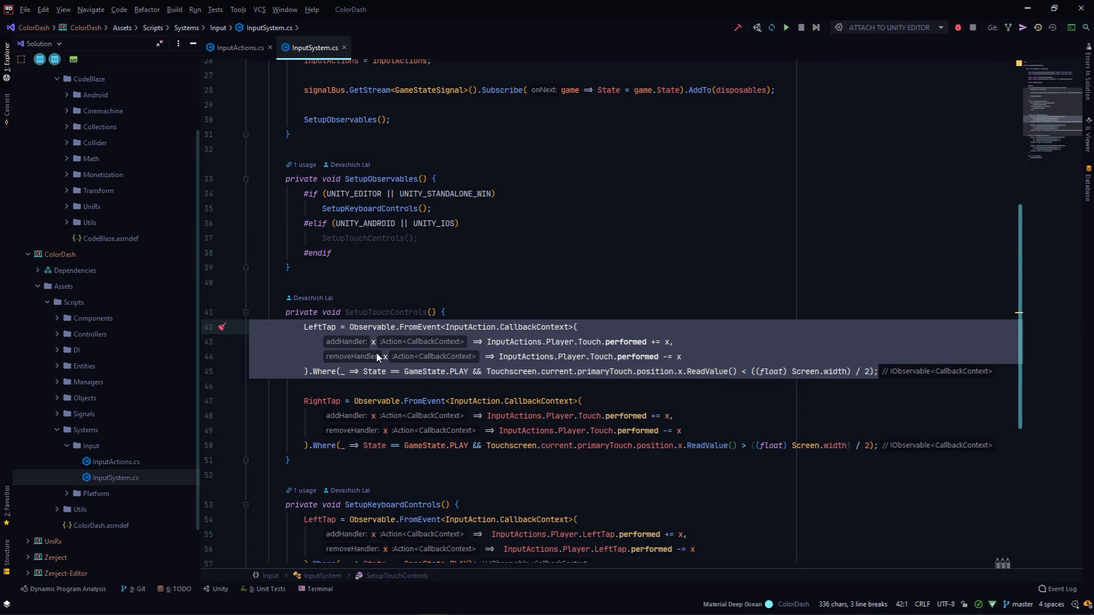
pyautogui.moveTo(531, 431)
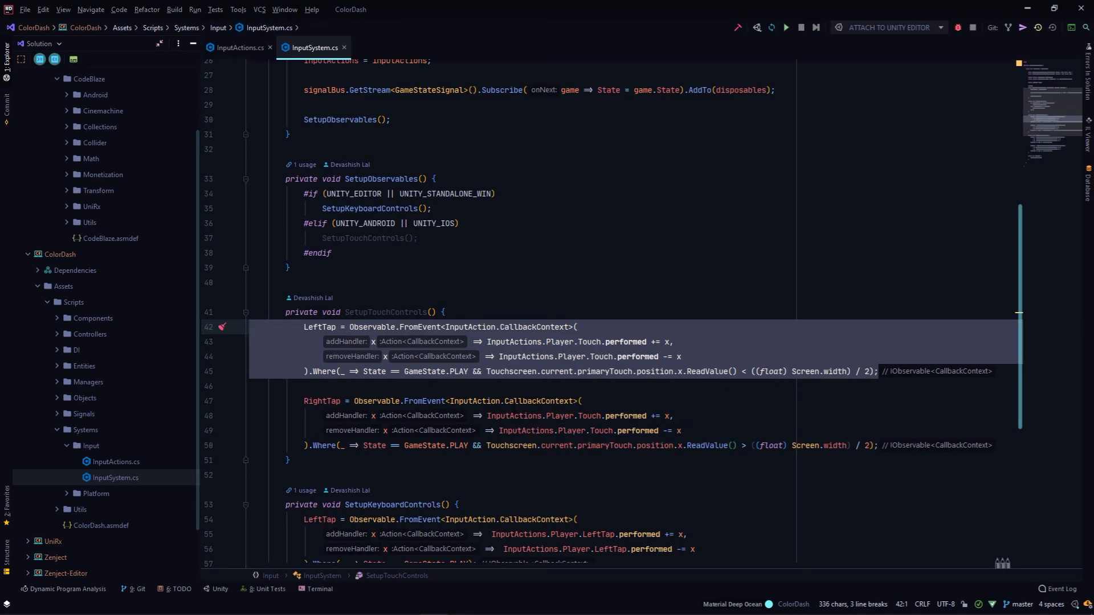
pyautogui.moveTo(530, 416)
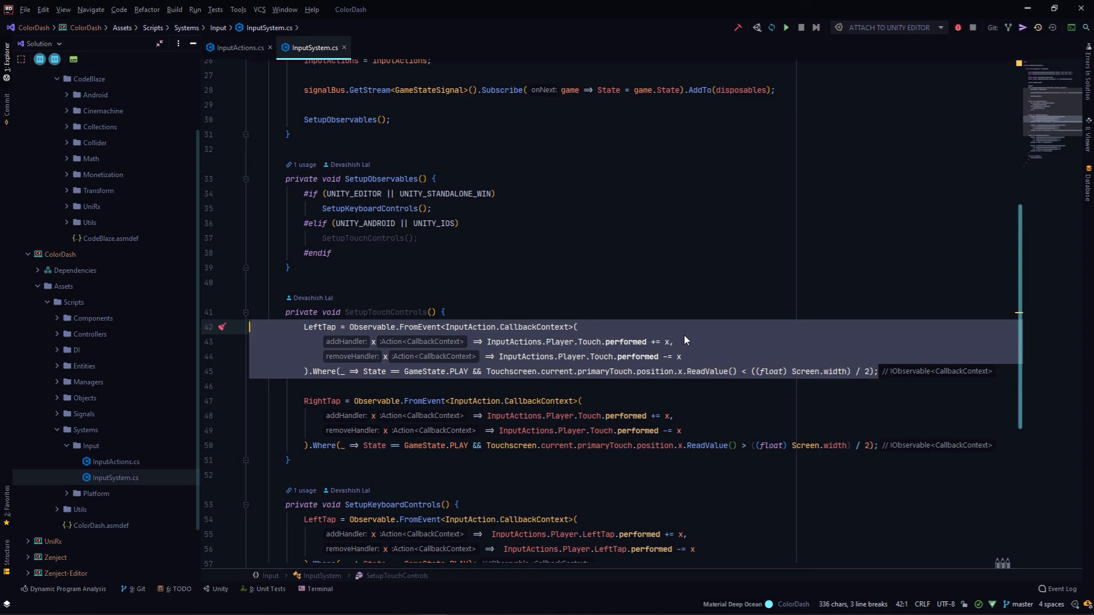
pyautogui.moveTo(642, 349)
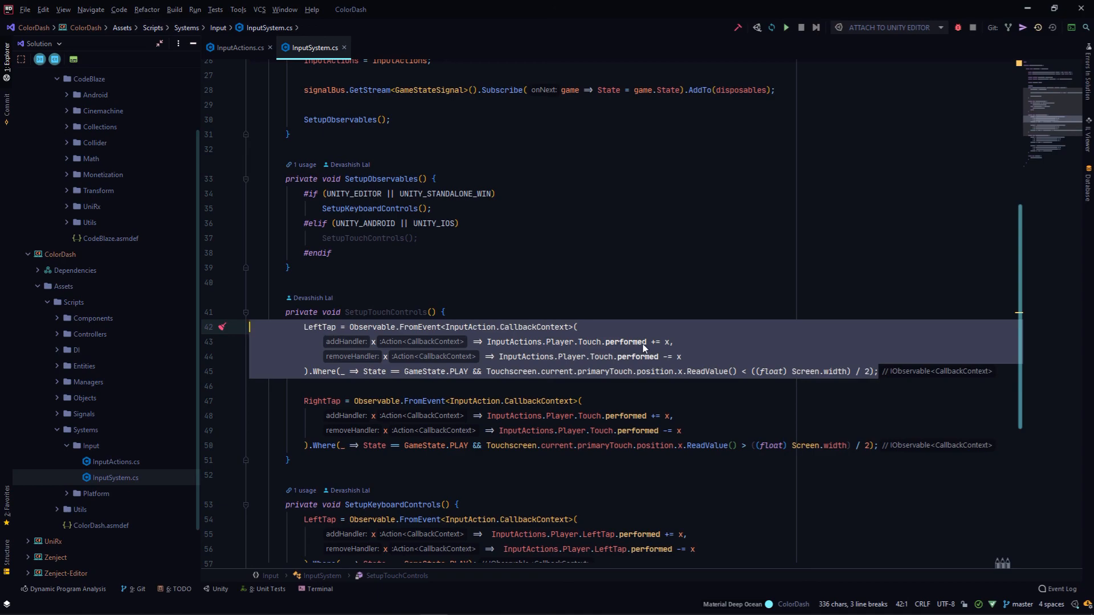
pyautogui.click(345, 386)
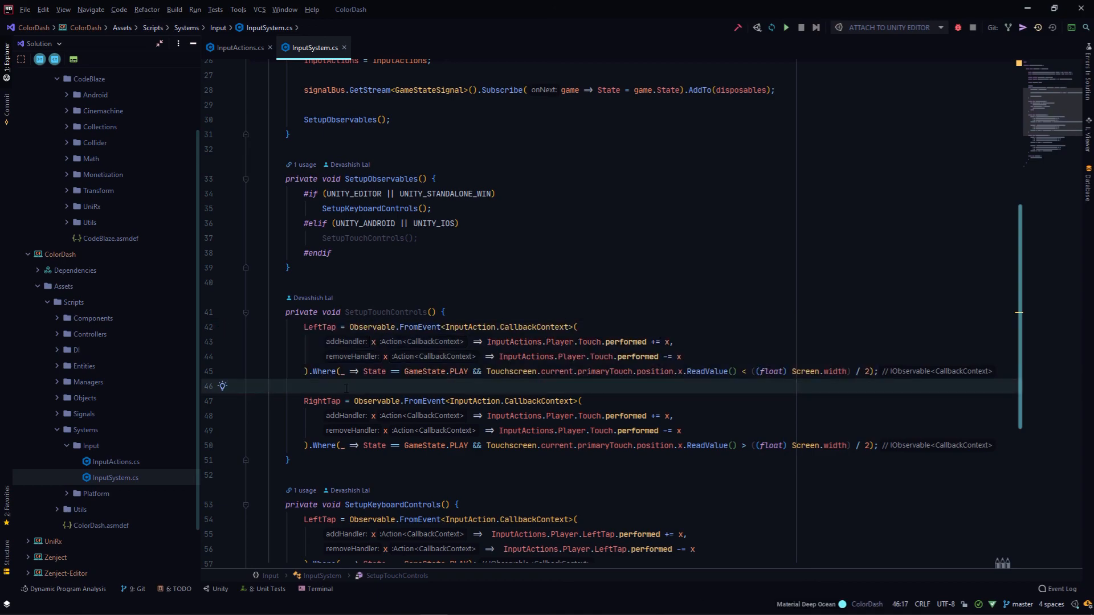